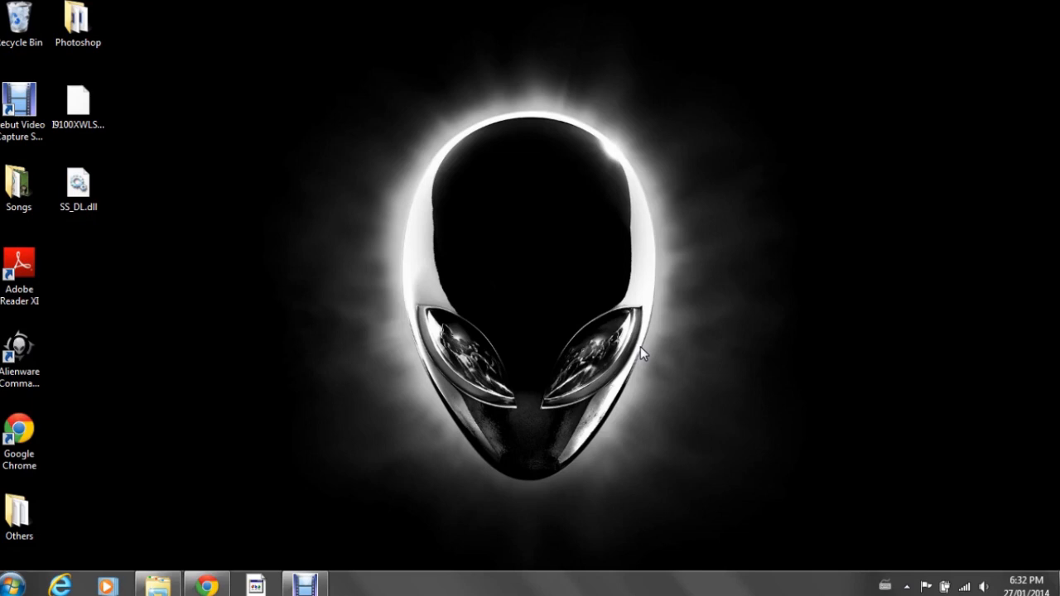
pyautogui.moveTo(229, 527)
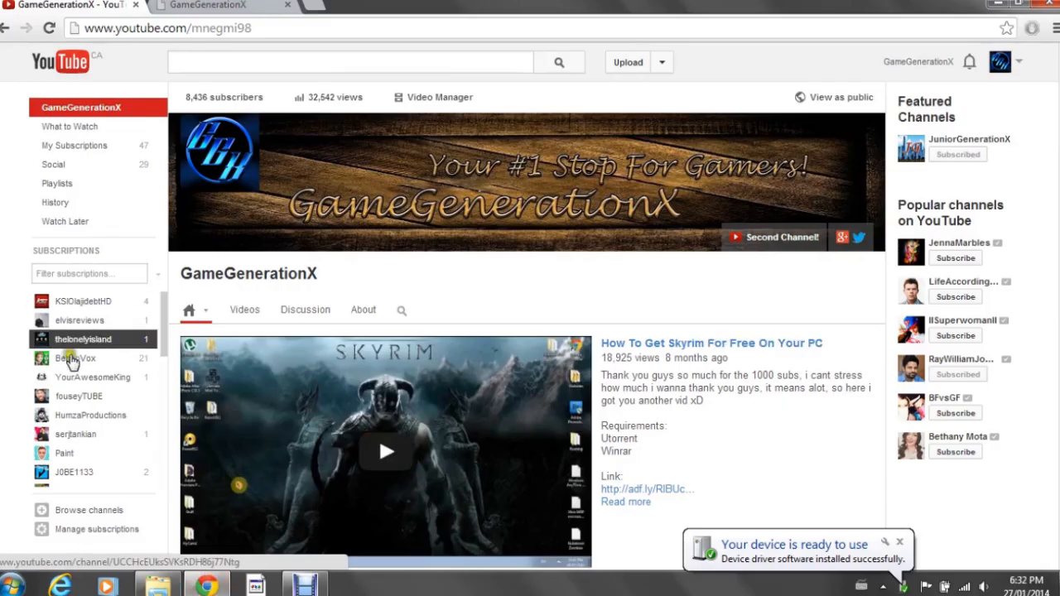
# Switch to the ggxarmy.yolasite.com Videos page tab in Chrome
pyautogui.click(216, 7)
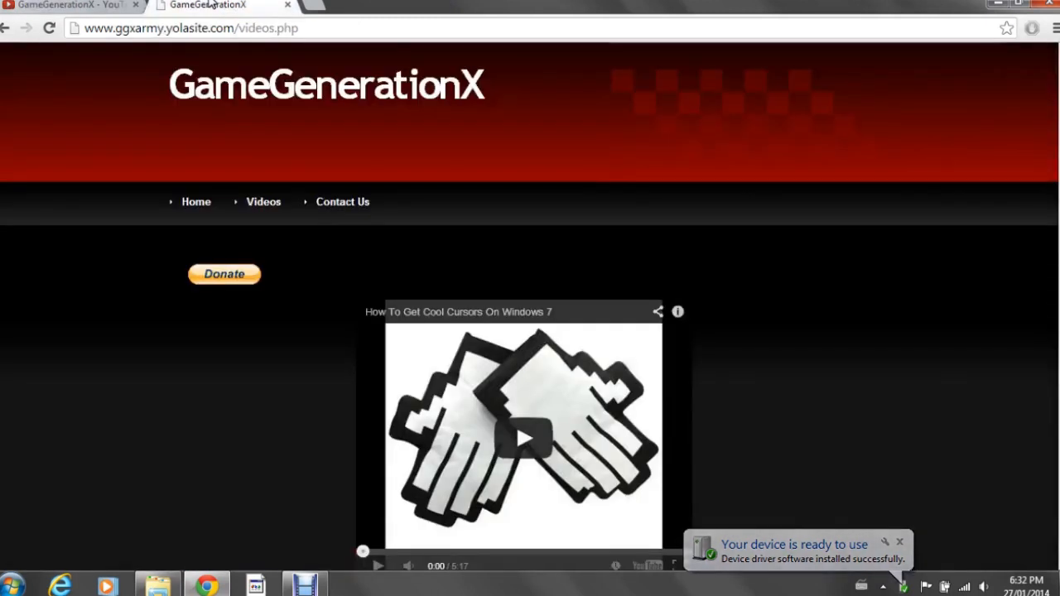
pyautogui.moveTo(162, 261)
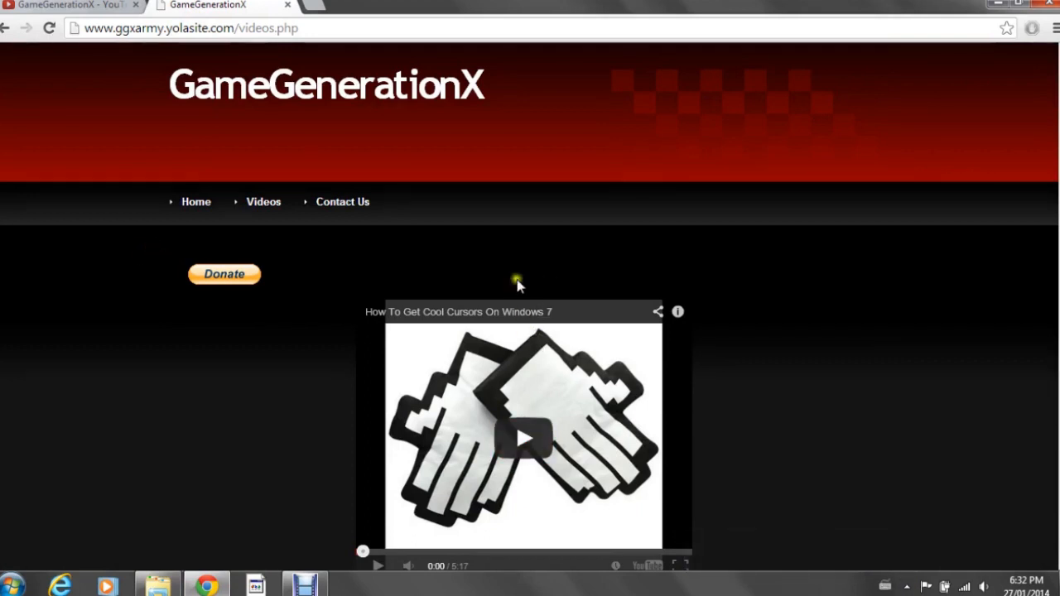
pyautogui.moveTo(512, 212)
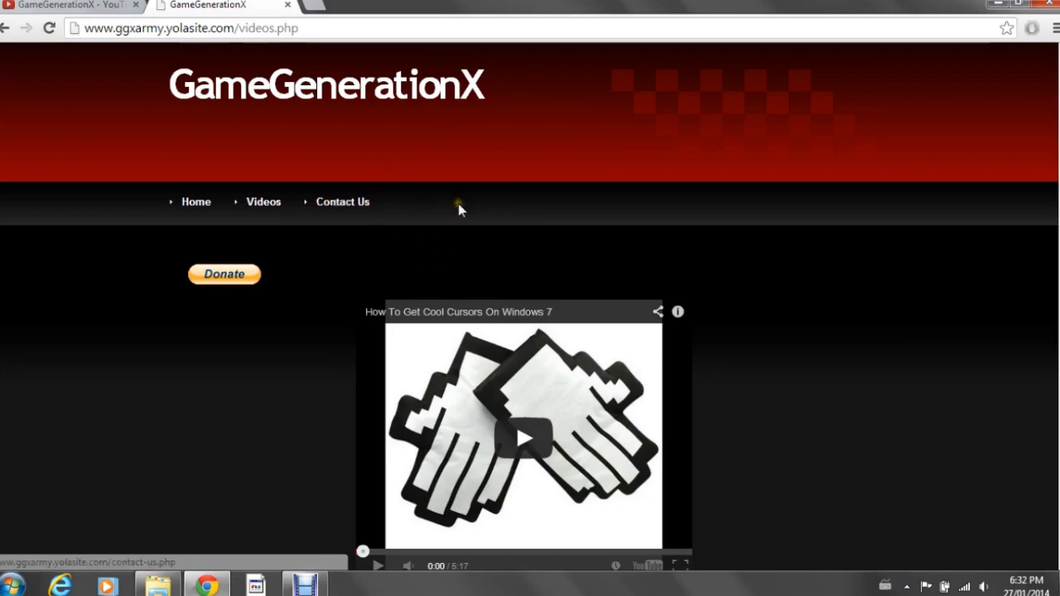
pyautogui.moveTo(591, 169)
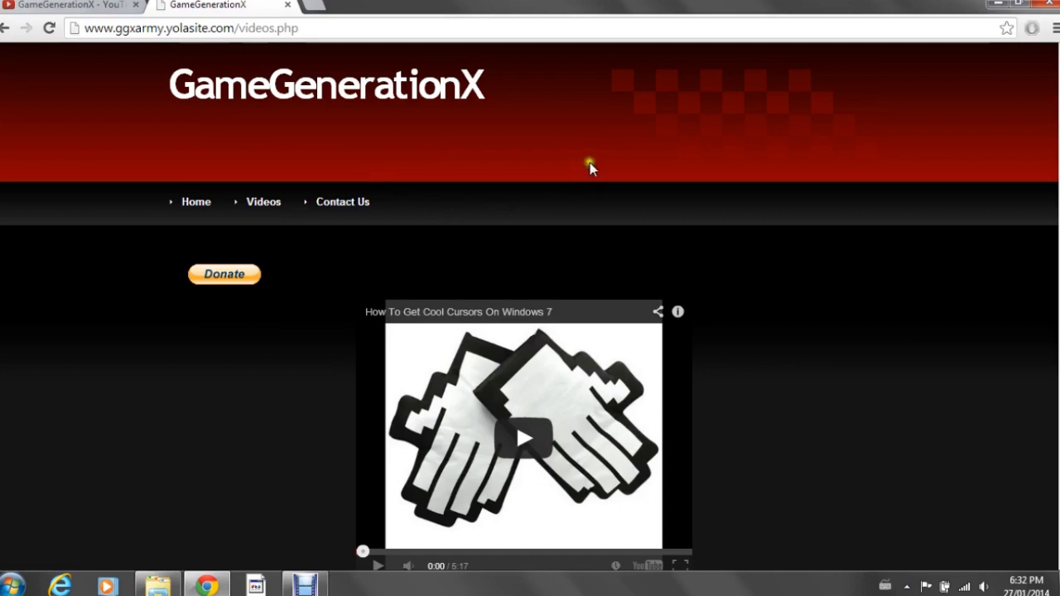
pyautogui.moveTo(586, 199)
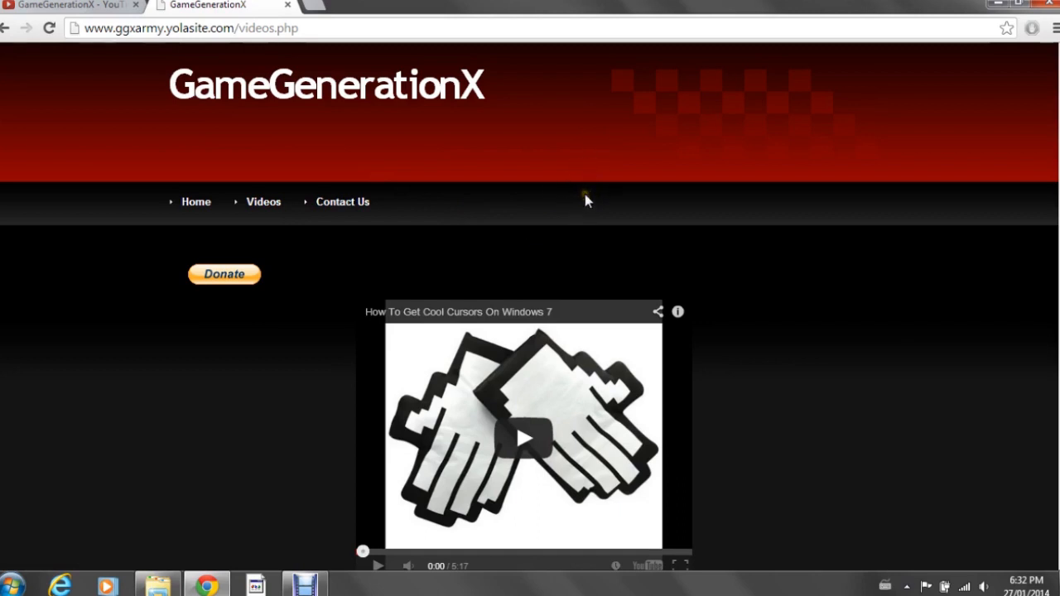
# Visit the GameGenerationX home page, read About Me and Xbox Live details, then head back to Videos
pyautogui.click(195, 202)
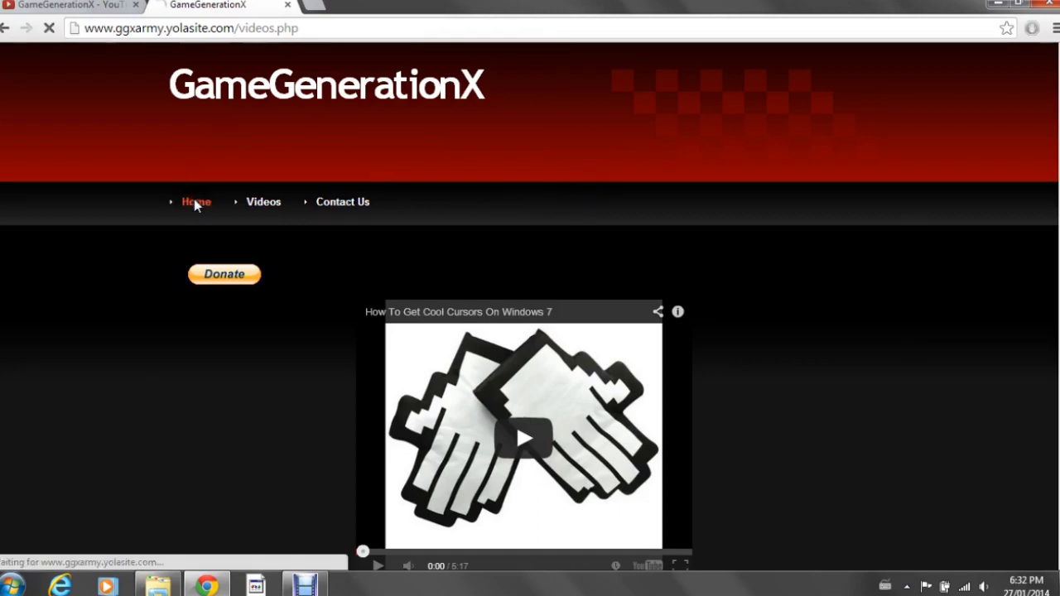
pyautogui.moveTo(424, 149)
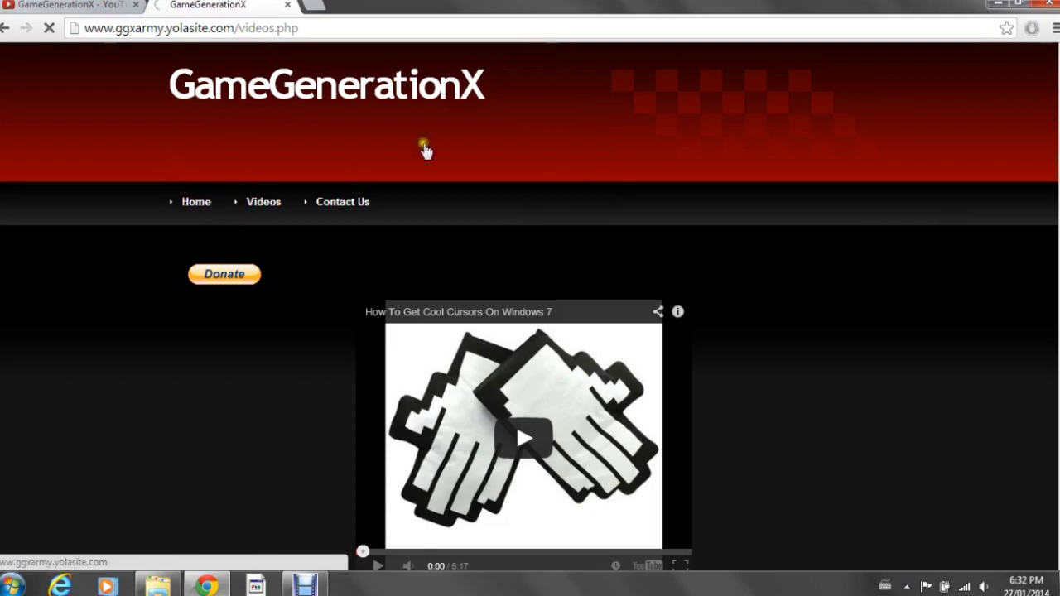
pyautogui.click(195, 202)
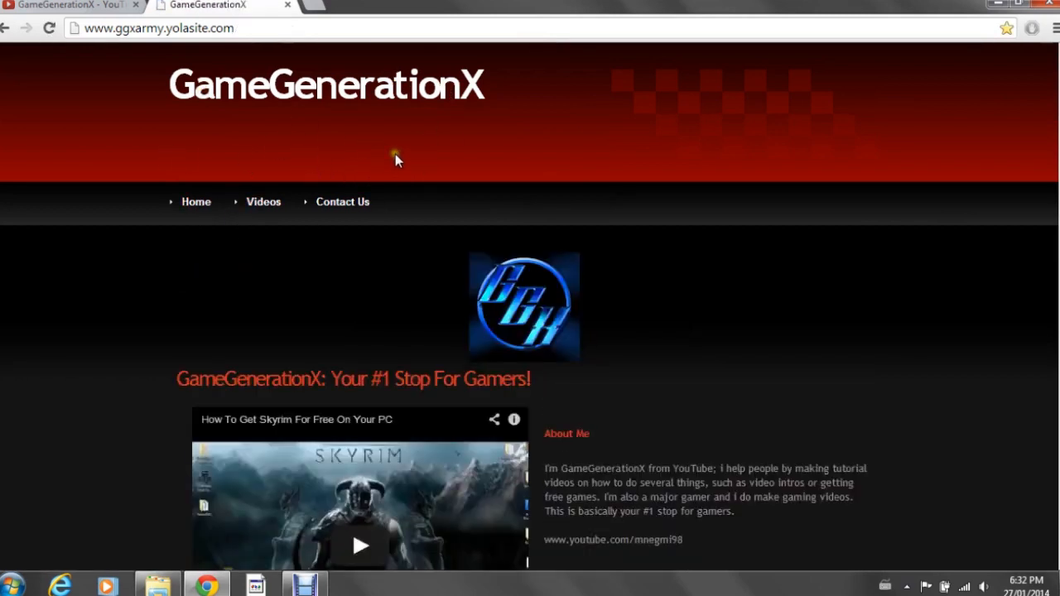
pyautogui.moveTo(543, 335)
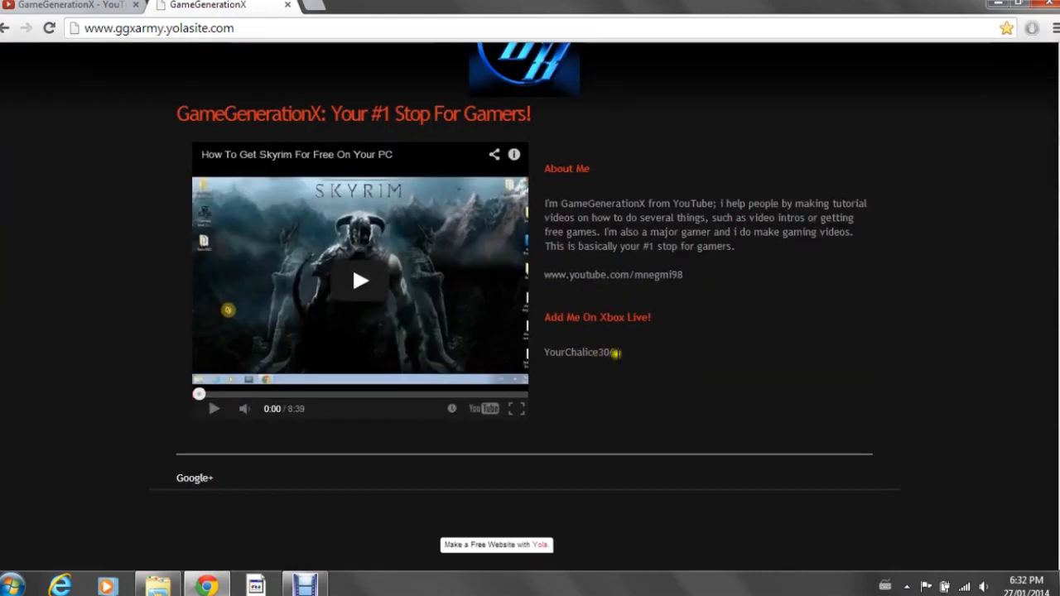
pyautogui.scroll(3)
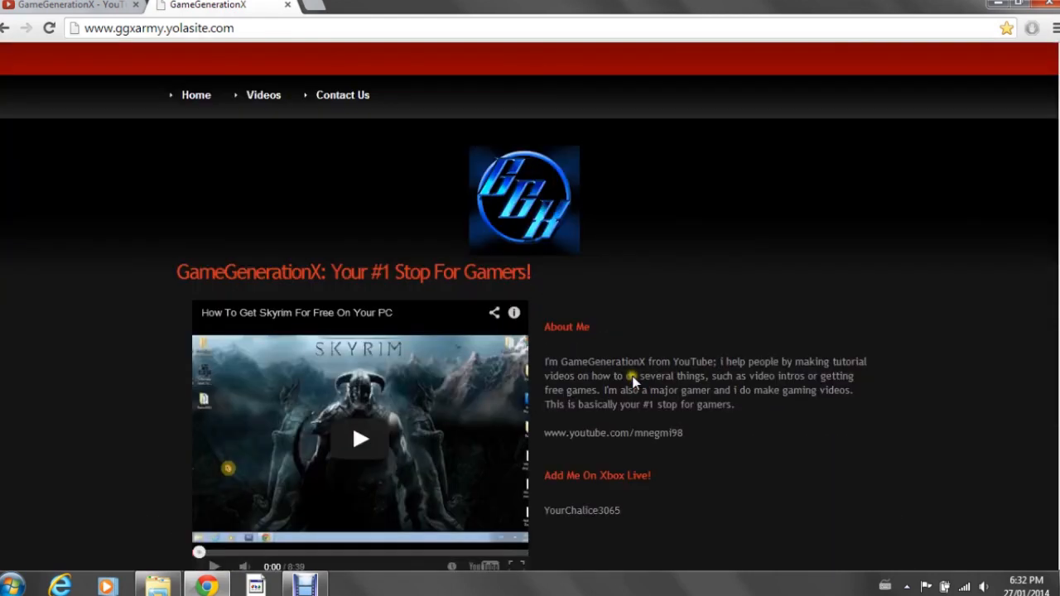
pyautogui.scroll(3)
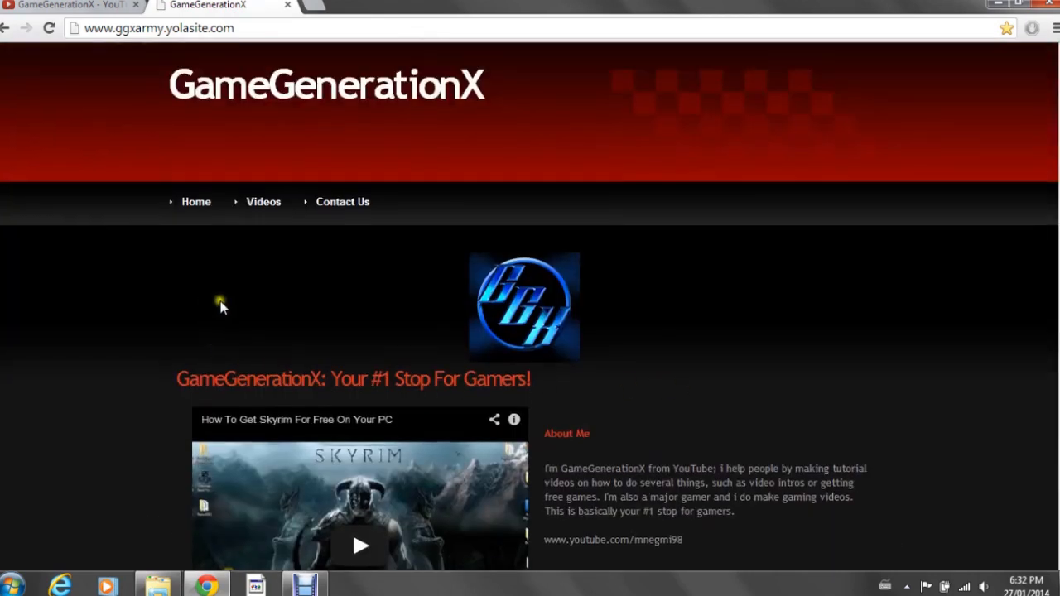
pyautogui.moveTo(258, 229)
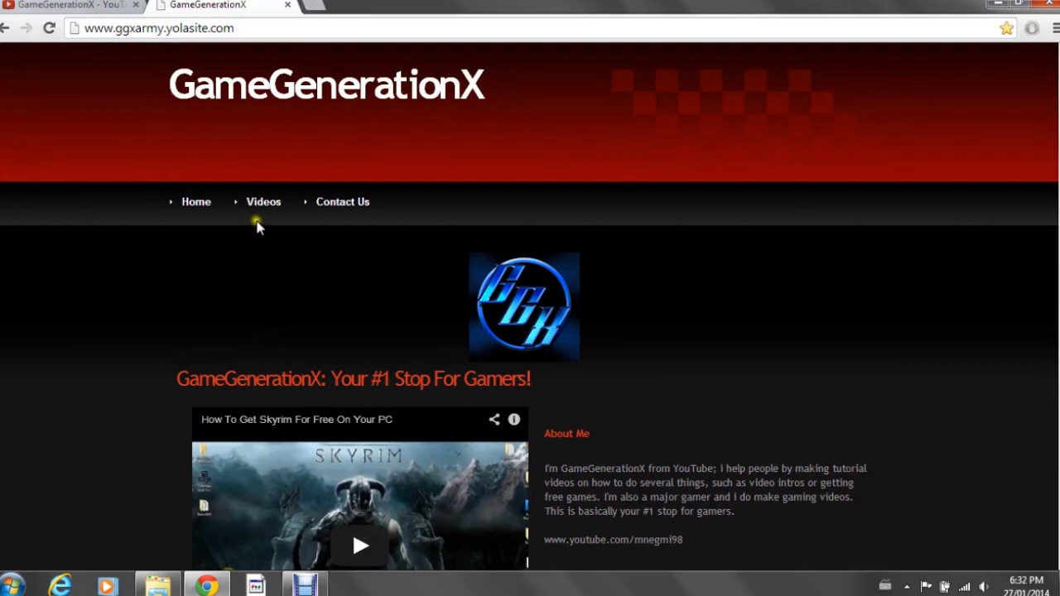
pyautogui.click(263, 202)
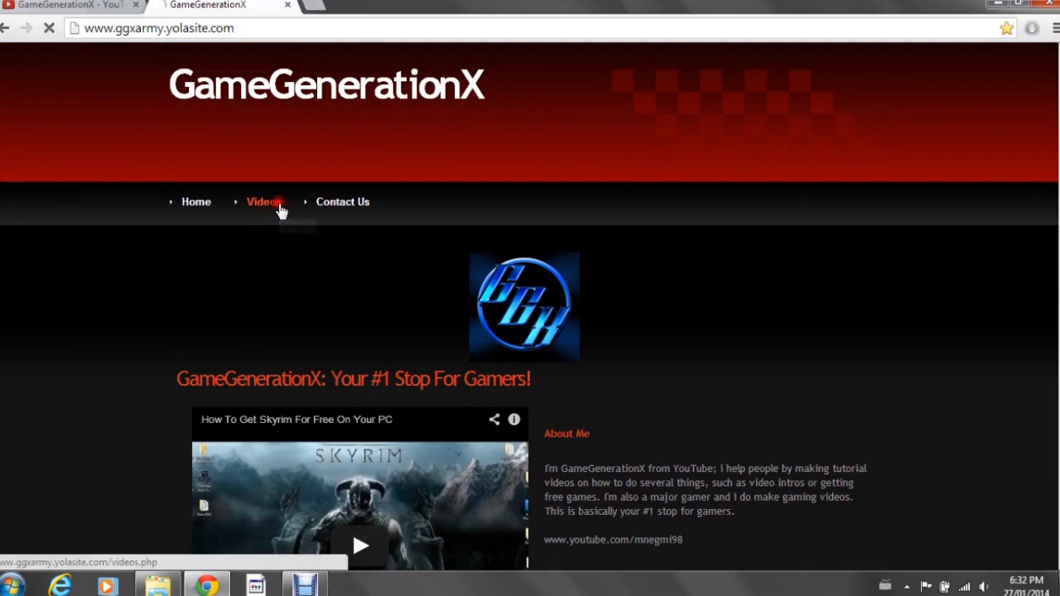
pyautogui.click(263, 202)
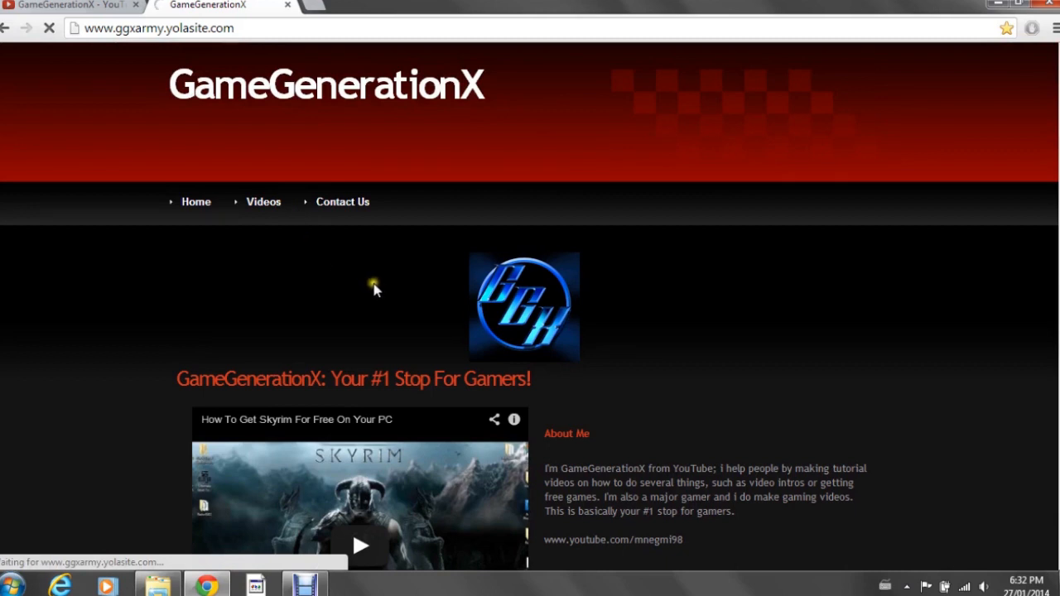
pyautogui.moveTo(328, 244)
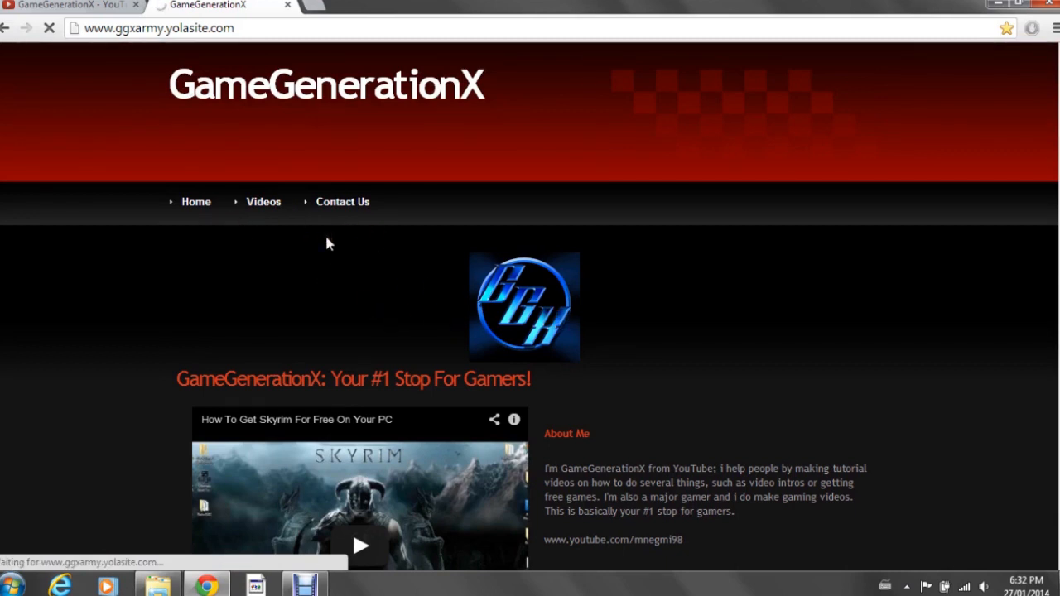
# Browse the Videos page past the Skyrim and FIFA 13 videos to the PC Games Single-Player list
pyautogui.click(263, 202)
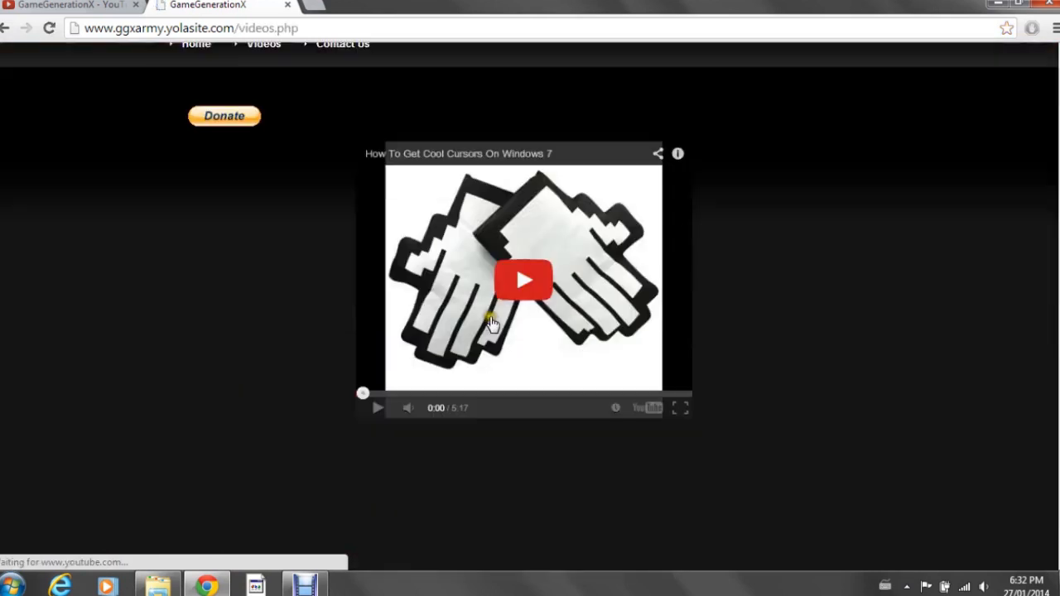
pyautogui.scroll(-3)
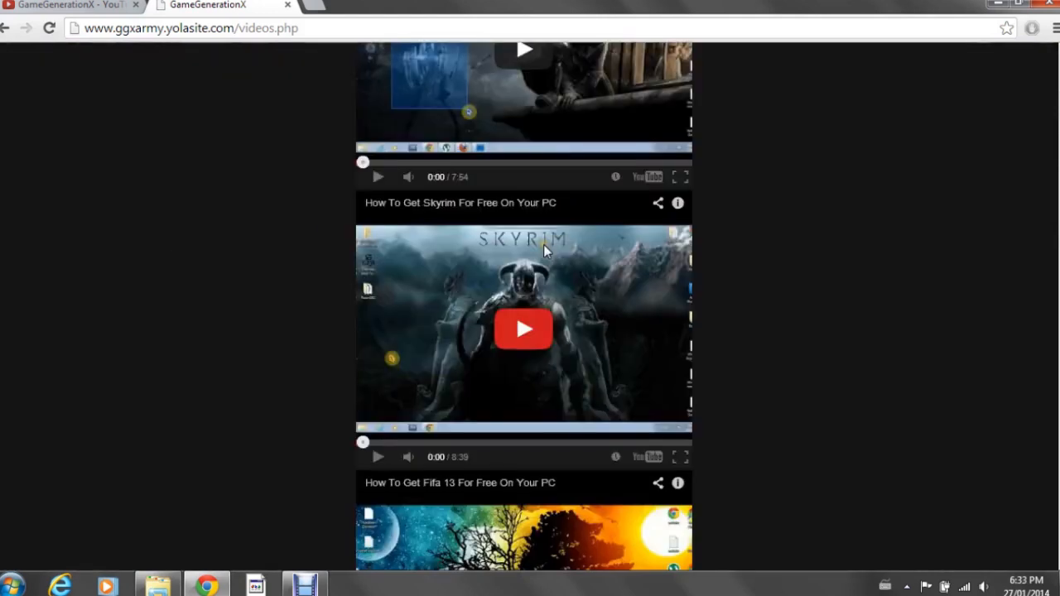
pyautogui.scroll(-3)
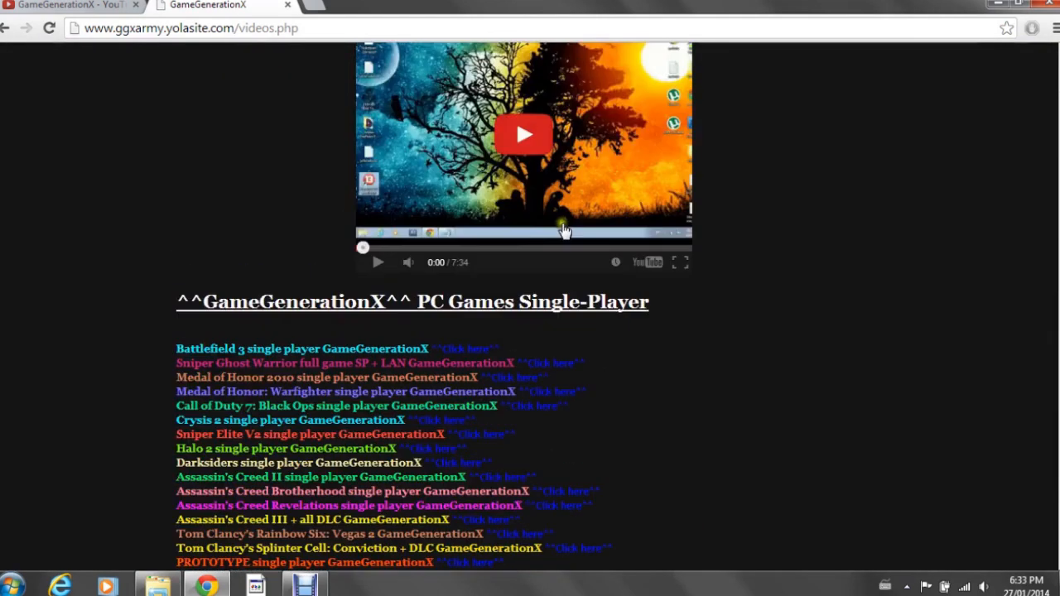
pyautogui.scroll(-3)
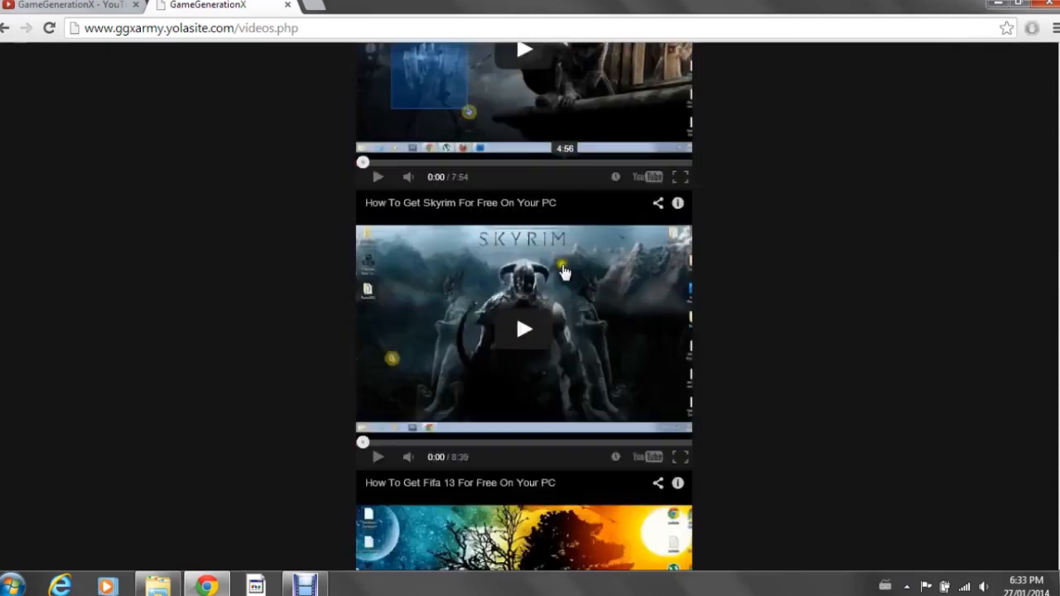
pyautogui.scroll(3)
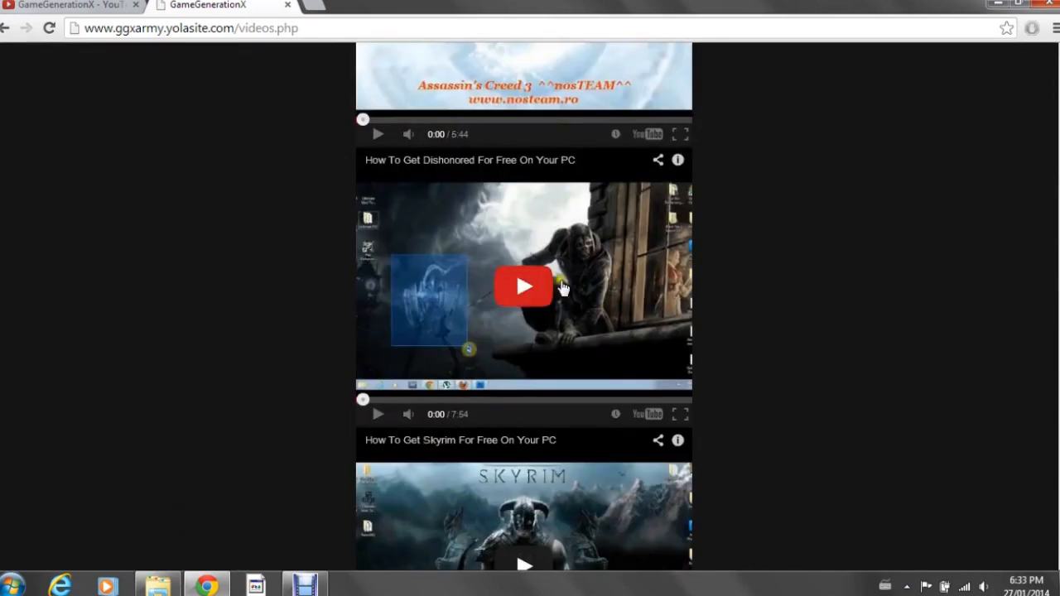
pyautogui.scroll(-3)
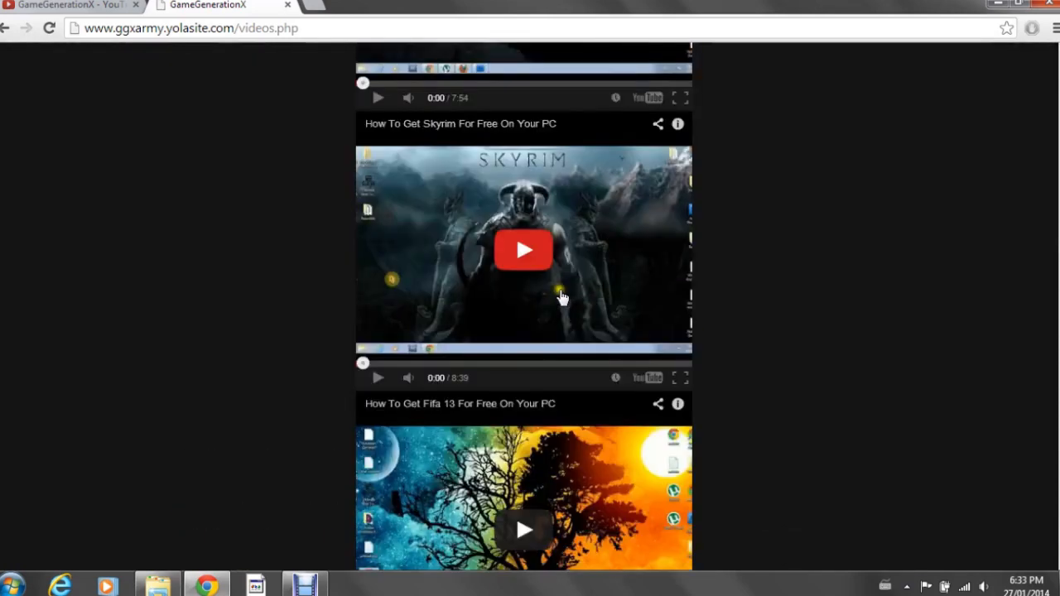
pyautogui.scroll(-3)
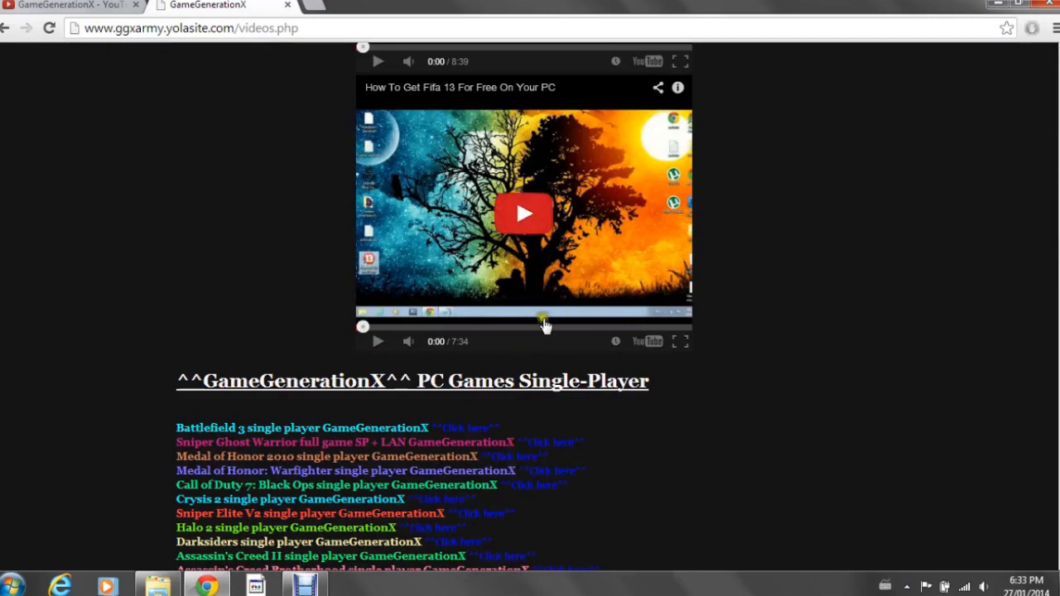
pyautogui.moveTo(554, 361)
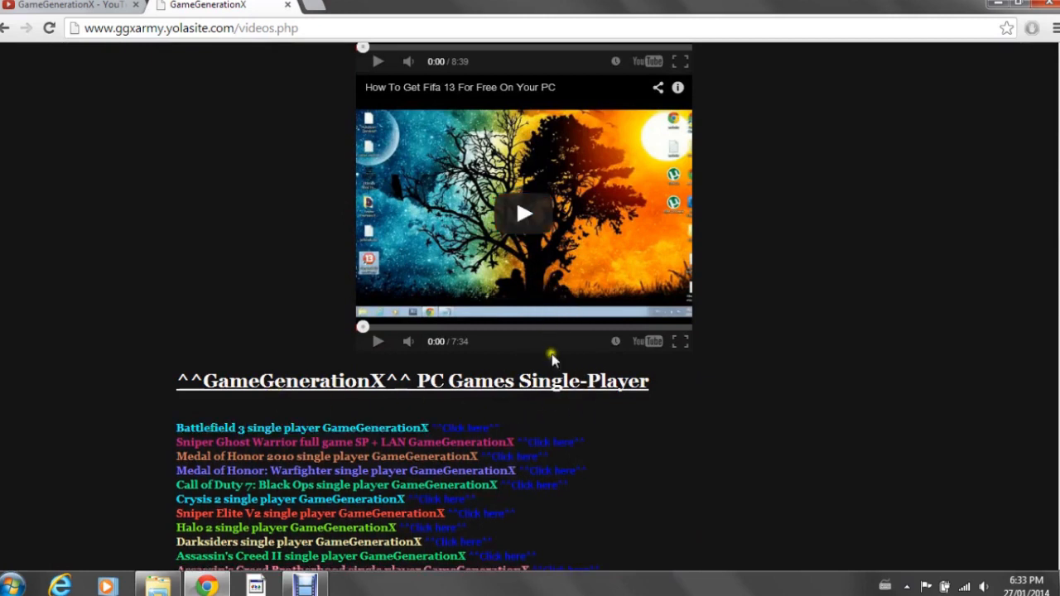
pyautogui.moveTo(563, 368)
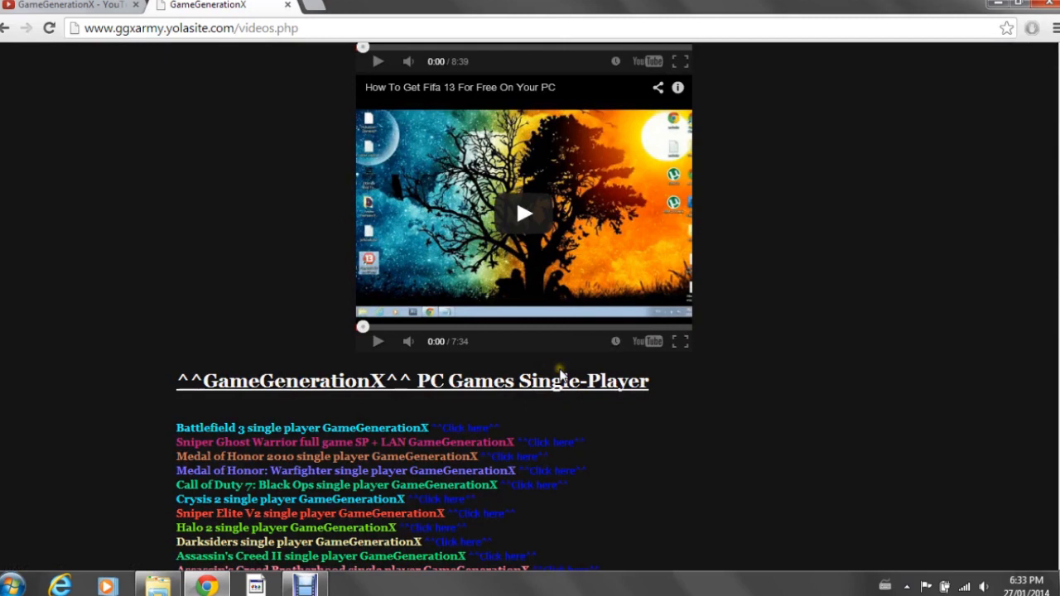
pyautogui.moveTo(527, 380)
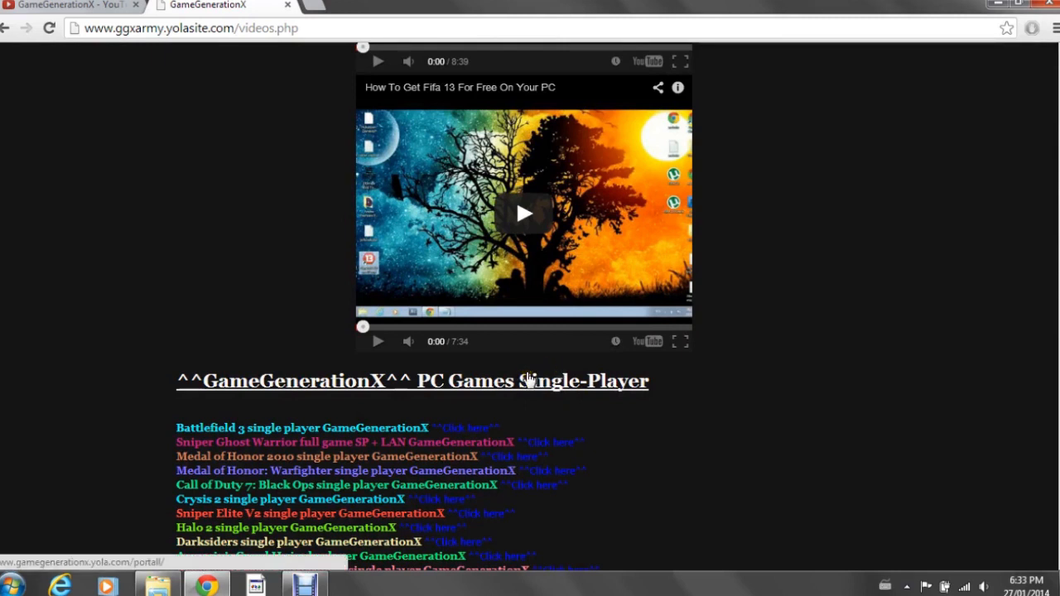
pyautogui.moveTo(577, 417)
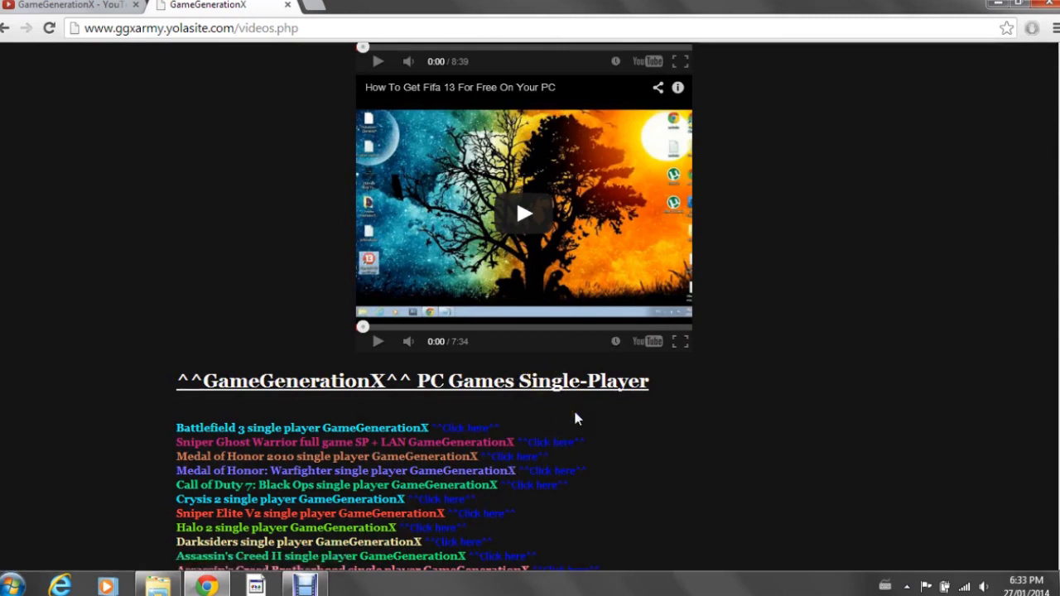
pyautogui.scroll(3)
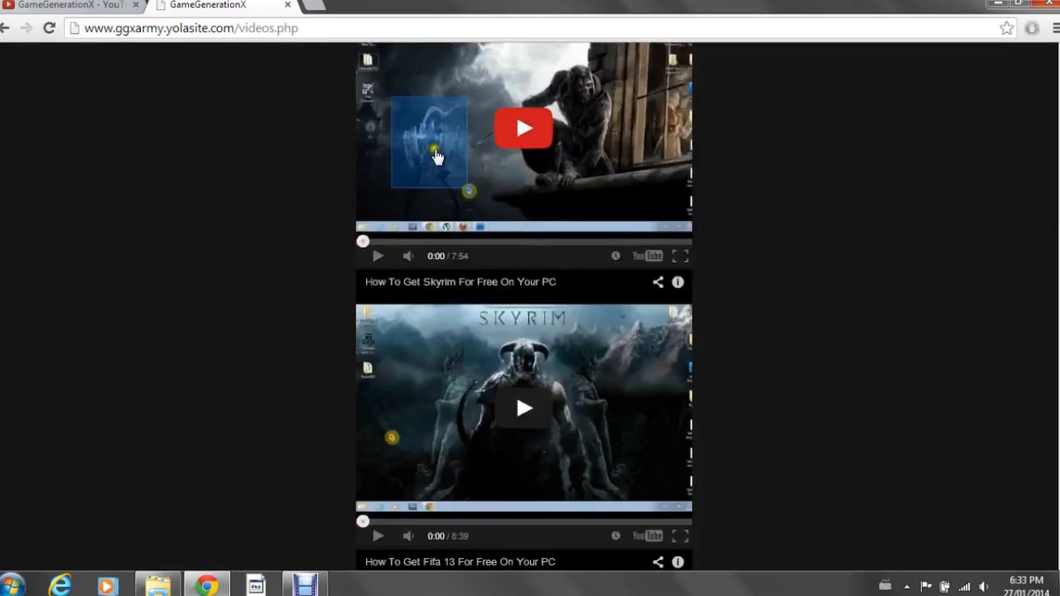
pyautogui.scroll(-3)
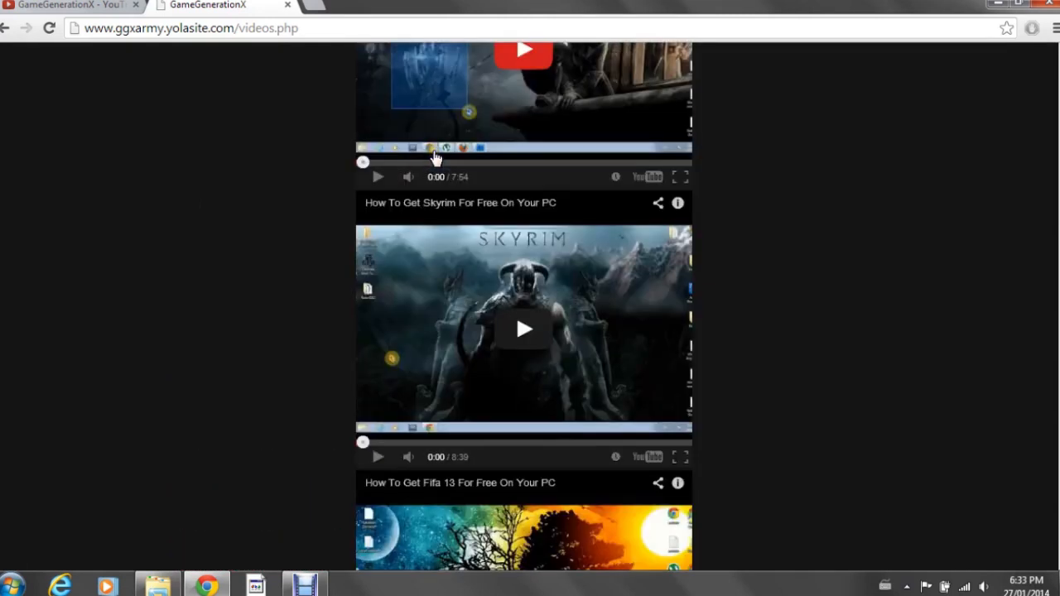
pyautogui.scroll(-3)
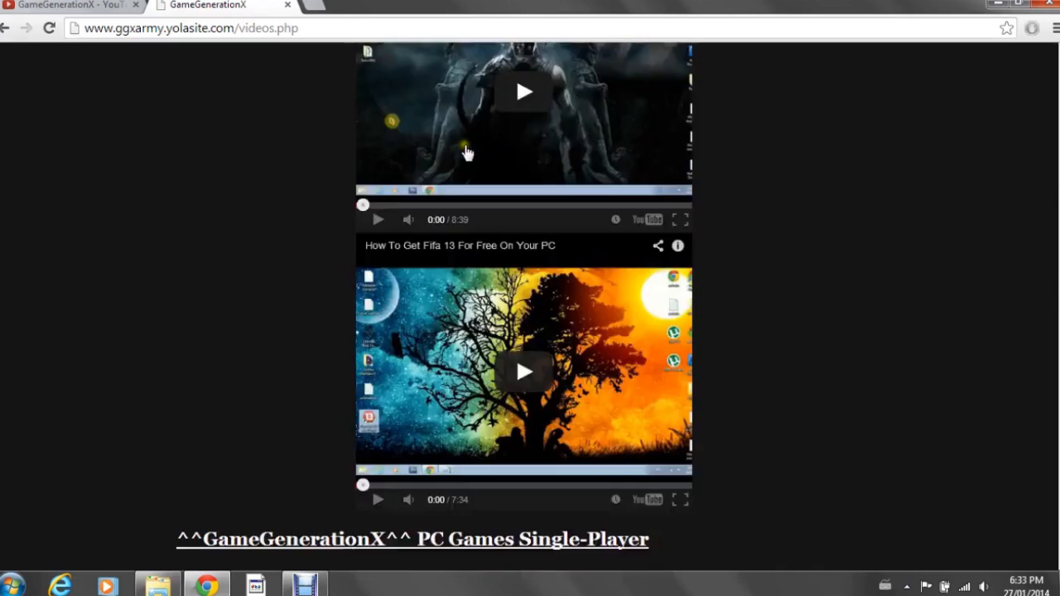
pyautogui.scroll(-3)
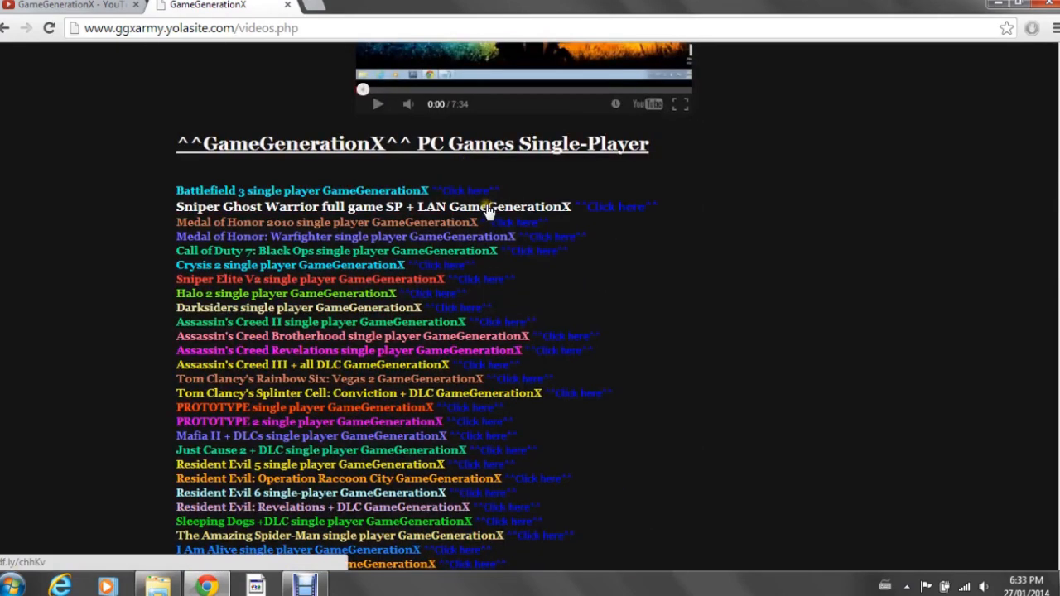
pyautogui.scroll(-3)
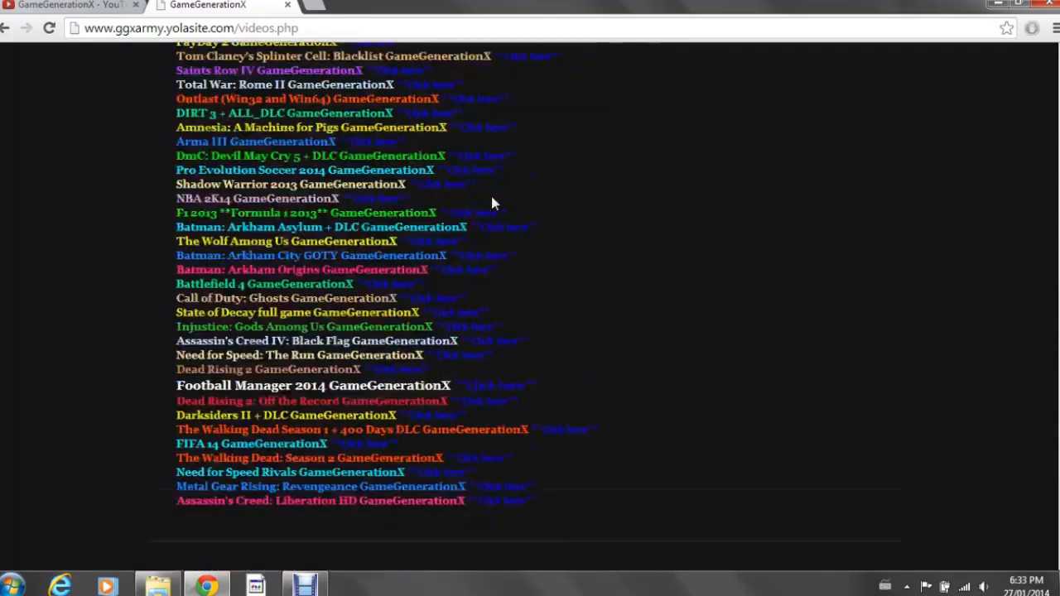
pyautogui.scroll(-3)
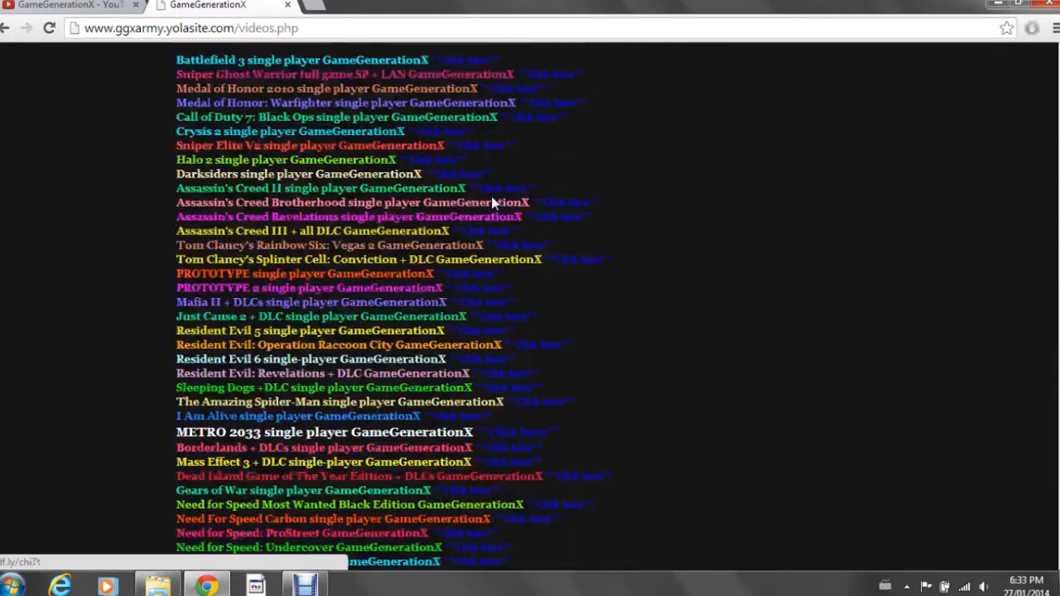
pyautogui.scroll(3)
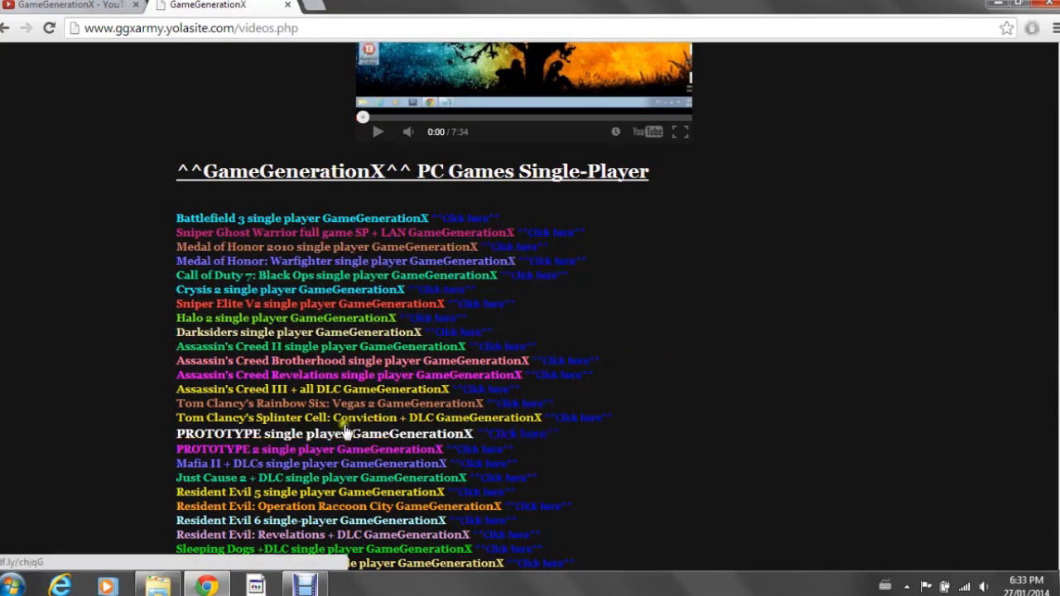
pyautogui.scroll(-3)
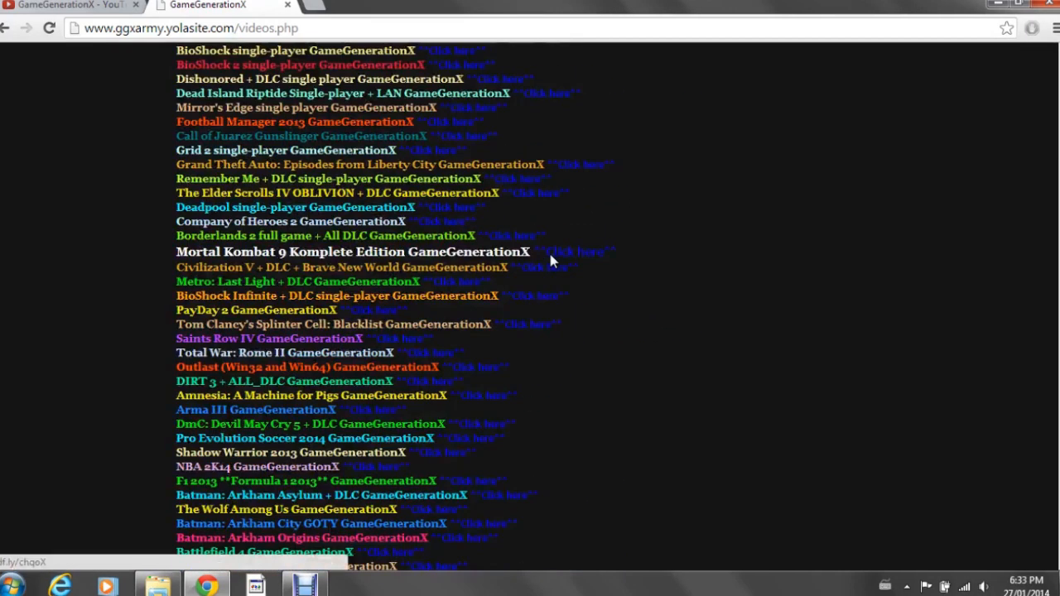
pyautogui.scroll(-3)
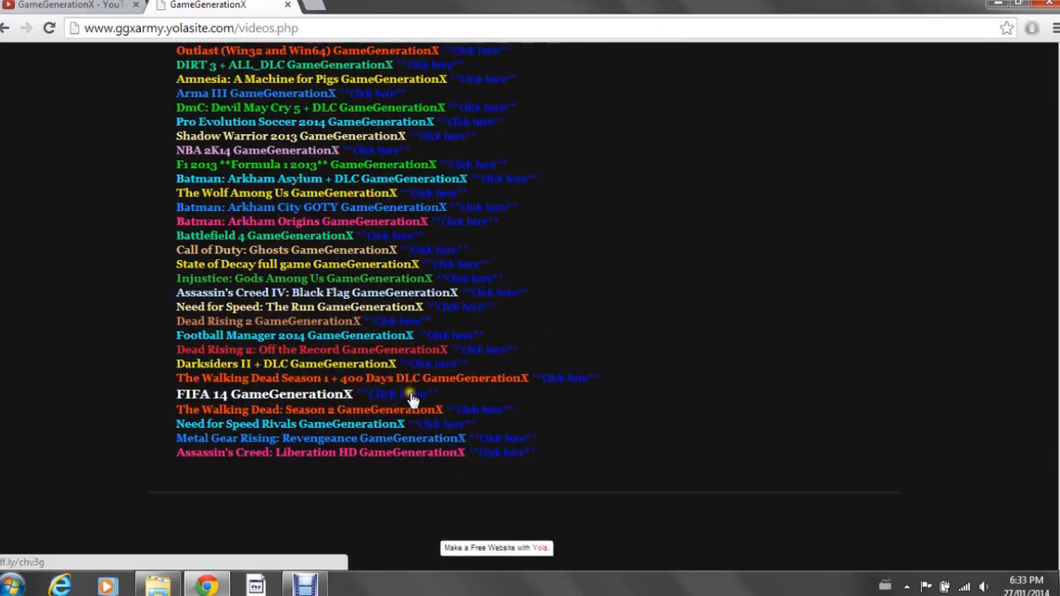
pyautogui.moveTo(447, 380)
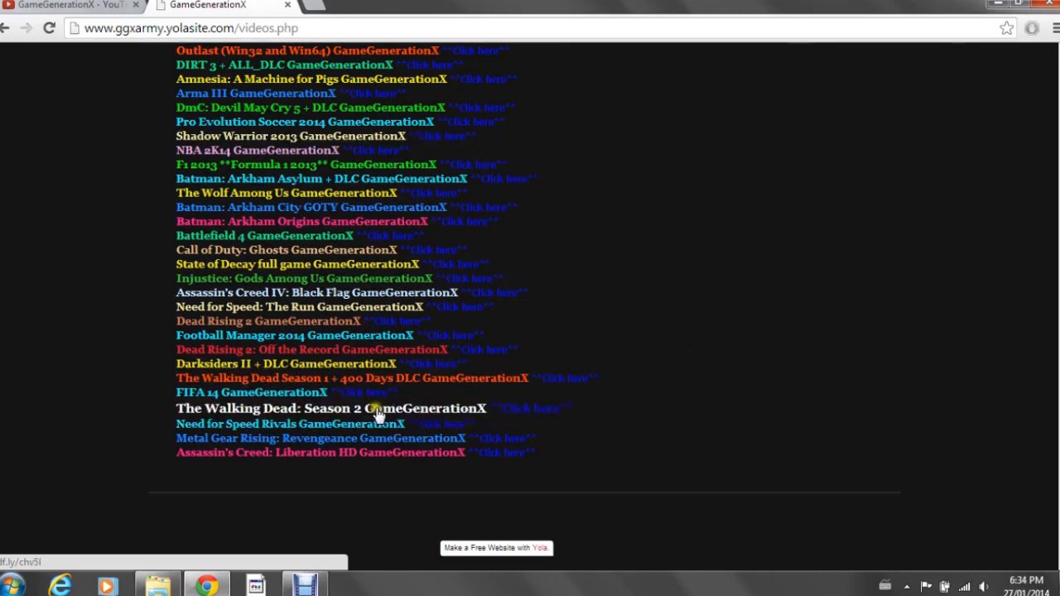
# Follow the FIFA 14 'Click here' link past the adf.ly ad to the DepositFiles F1FA-14_nosTEAM.zip page
pyautogui.click(534, 408)
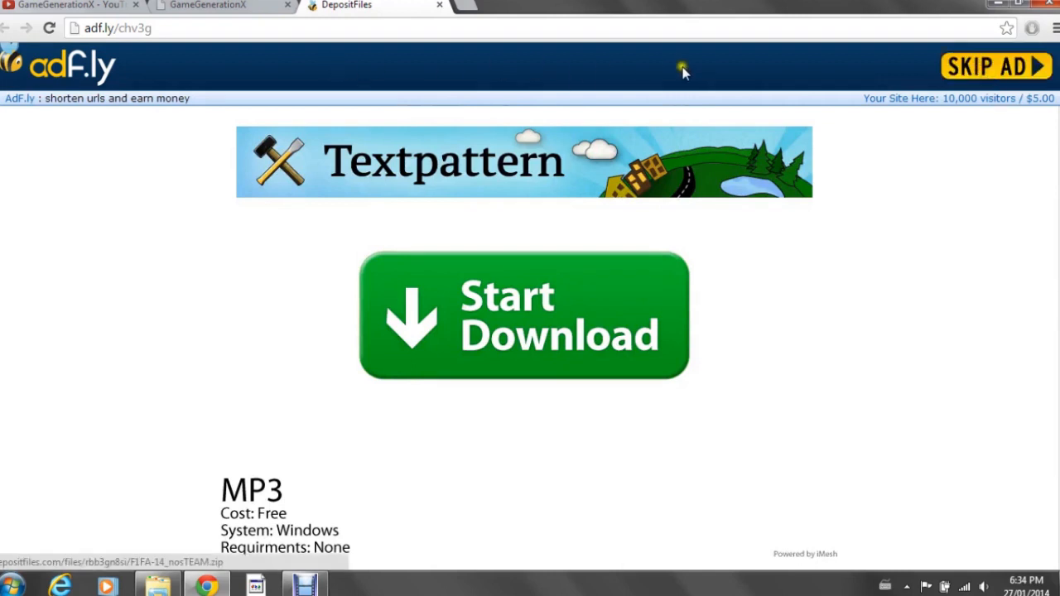
pyautogui.click(523, 314)
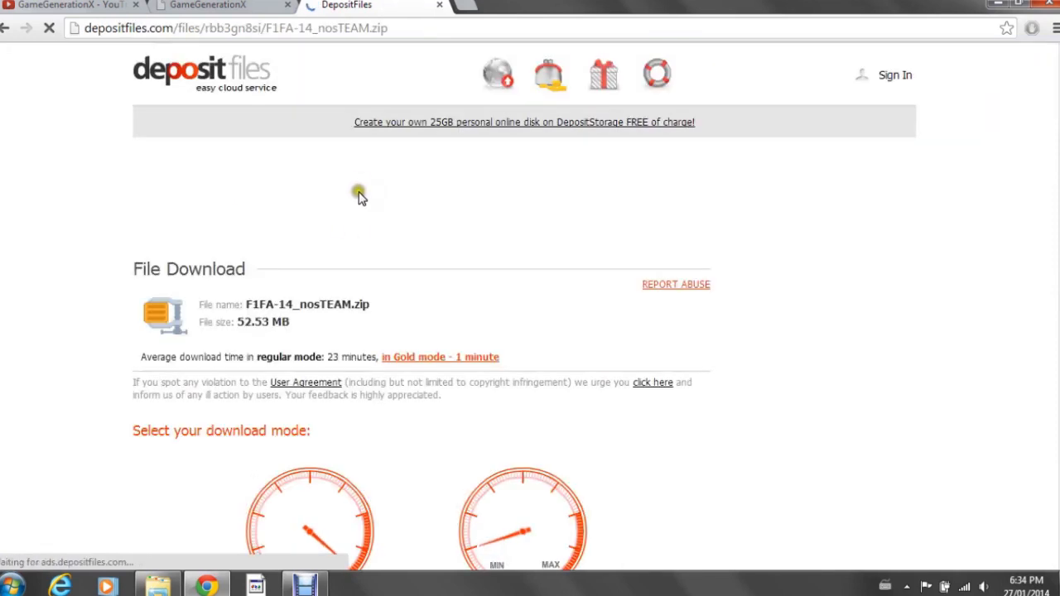
pyautogui.click(219, 7)
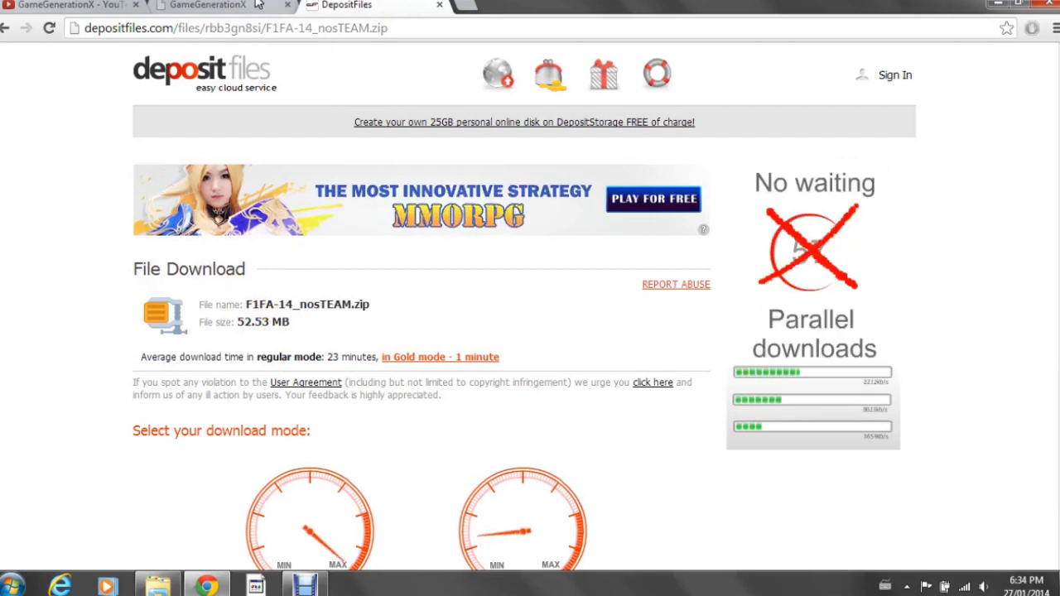
pyautogui.click(202, 7)
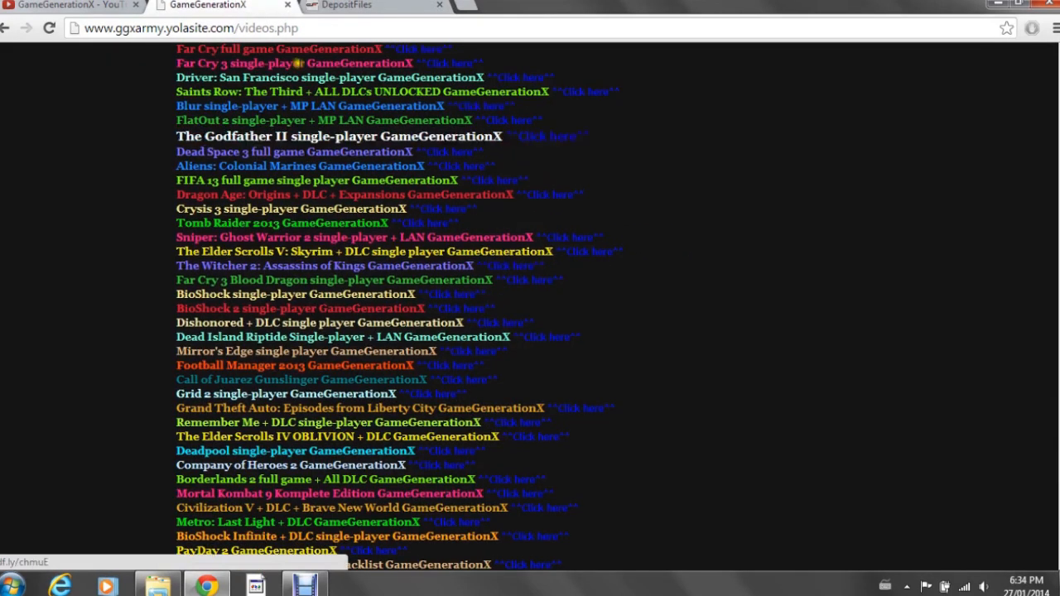
pyautogui.click(347, 5)
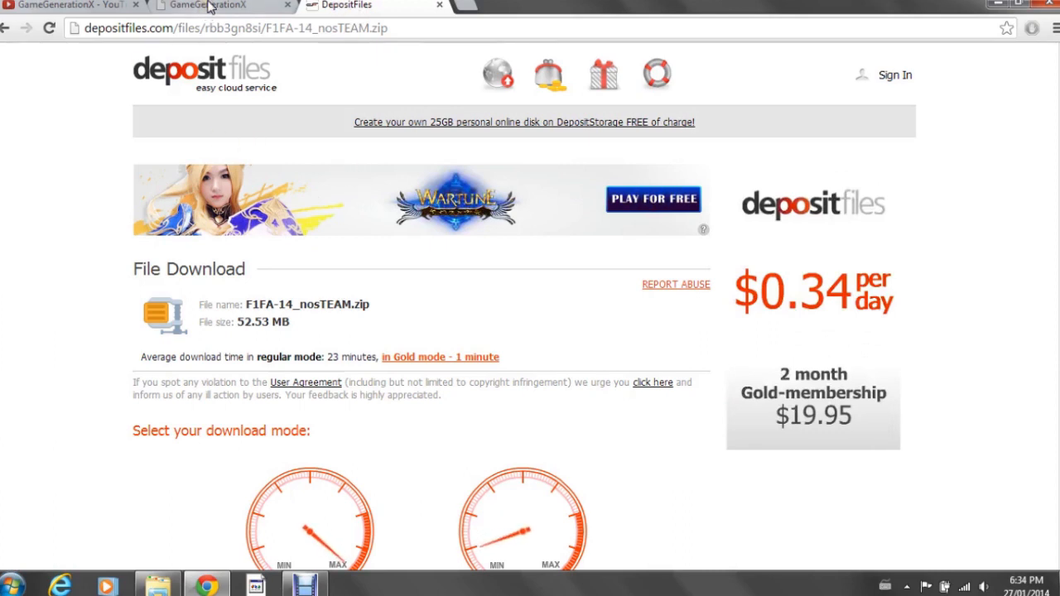
pyautogui.click(219, 7)
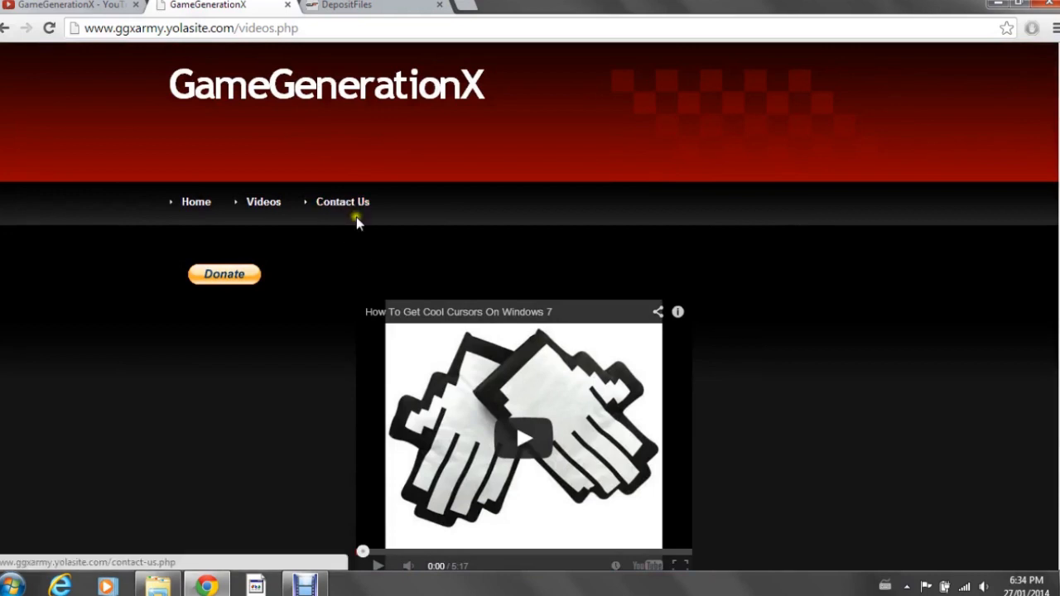
pyautogui.scroll(-3)
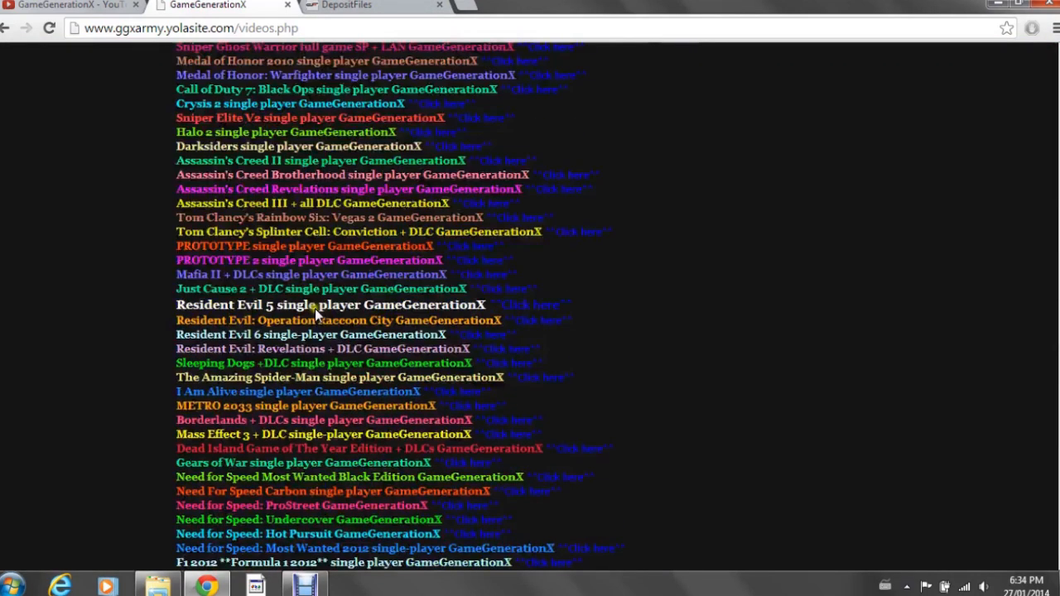
pyautogui.click(348, 7)
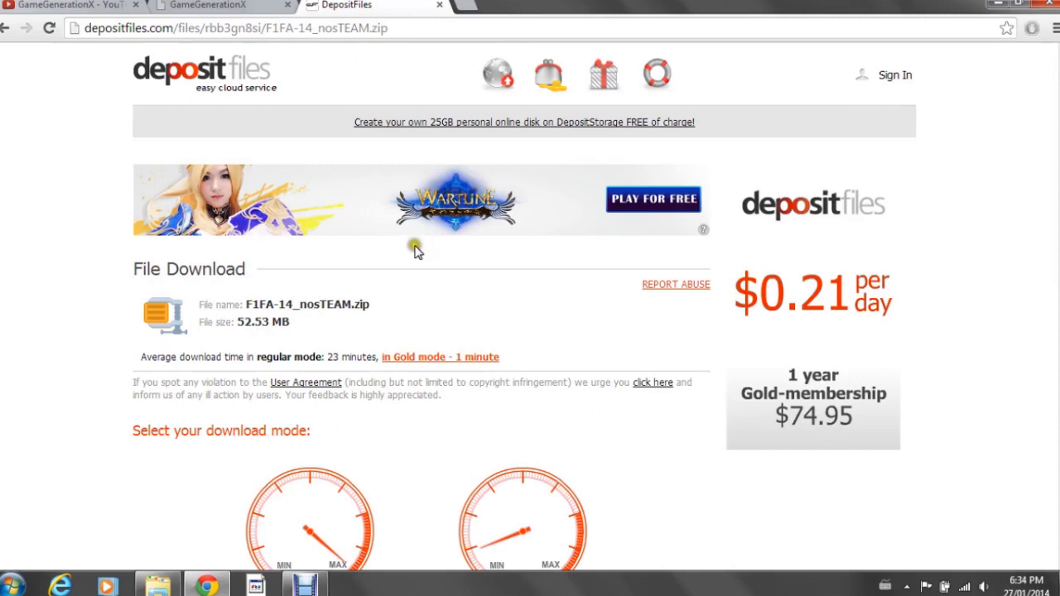
pyautogui.moveTo(362, 321)
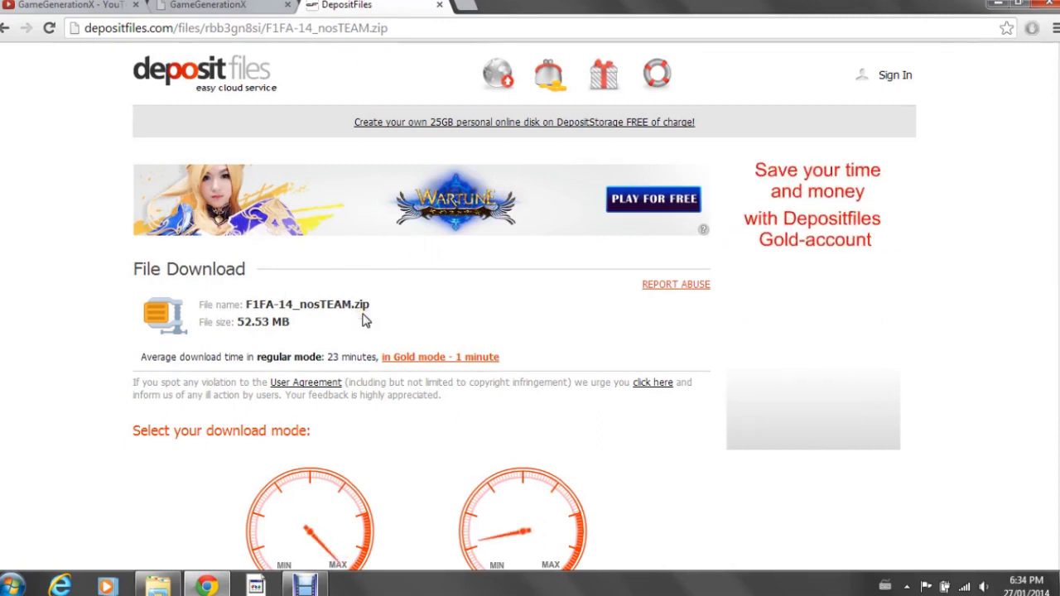
pyautogui.click(207, 6)
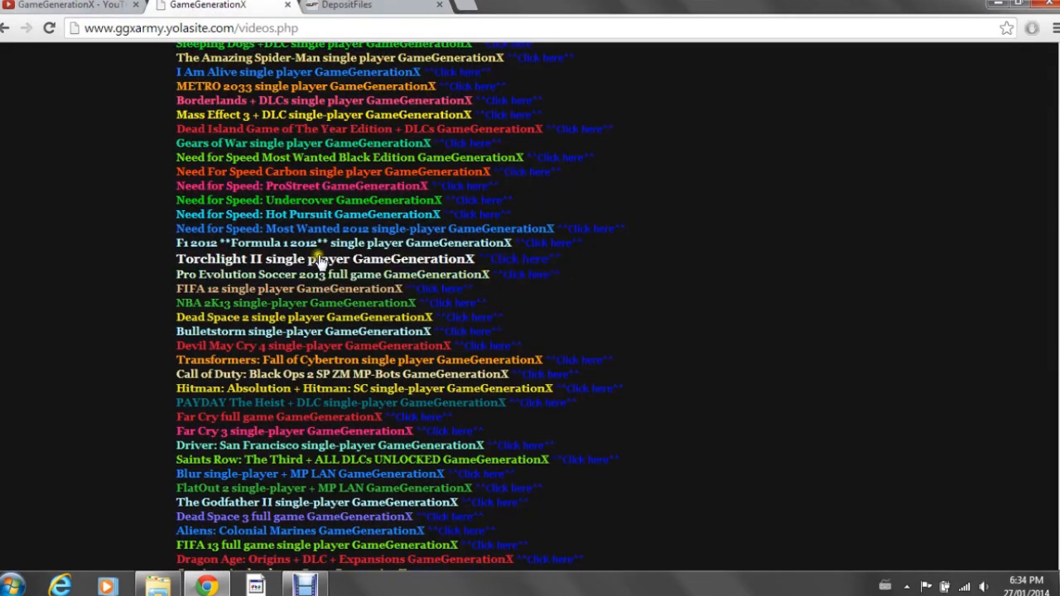
pyautogui.scroll(-3)
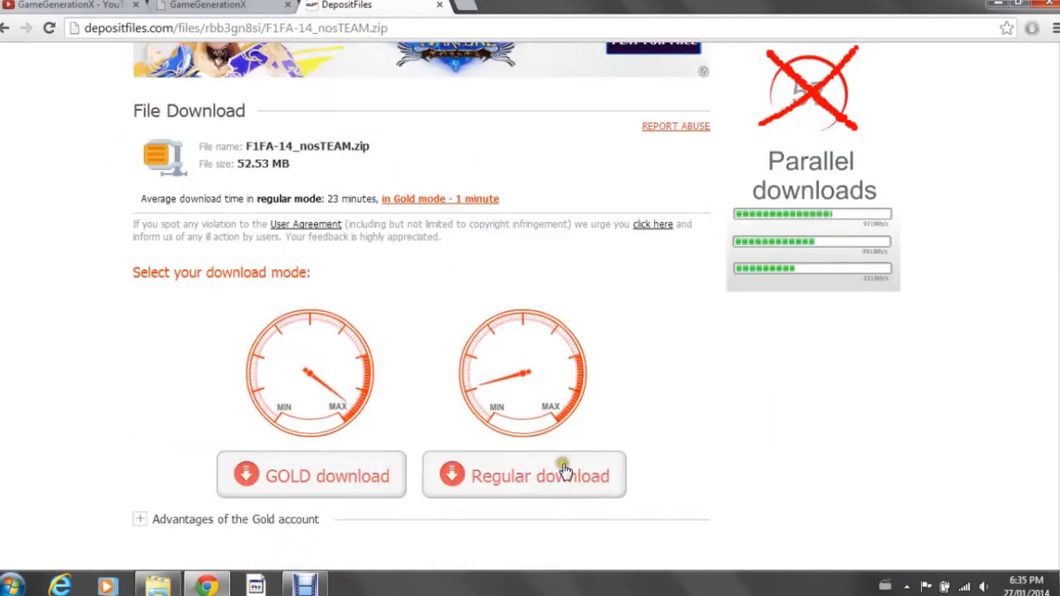
# Choose the free regular browser download for F1FA-14_nosTEAM.zip, then bring up the Call of Duty Ghosts Downloads folder
pyautogui.click(523, 475)
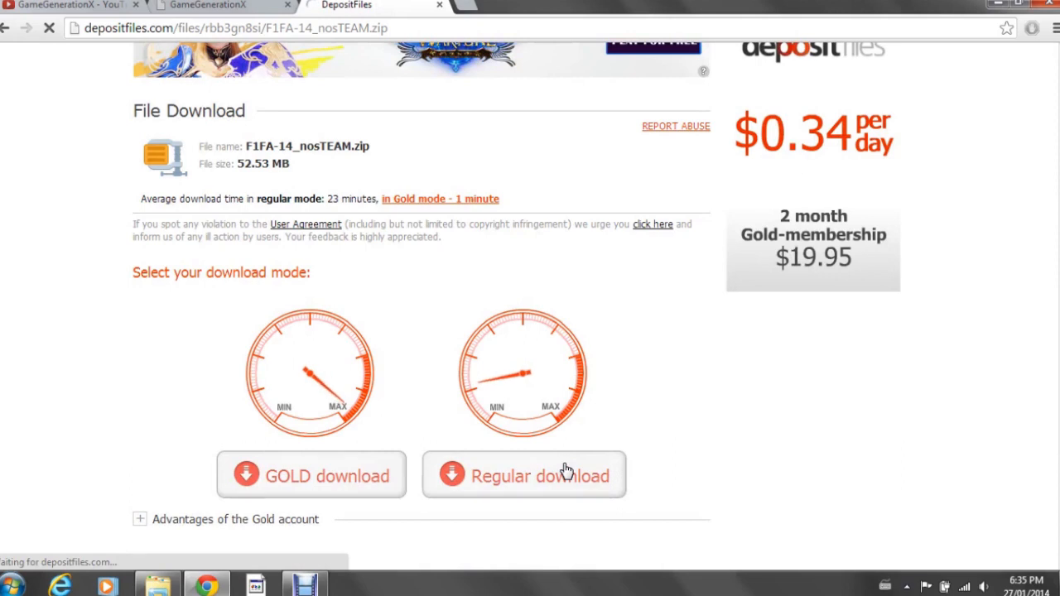
pyautogui.click(523, 474)
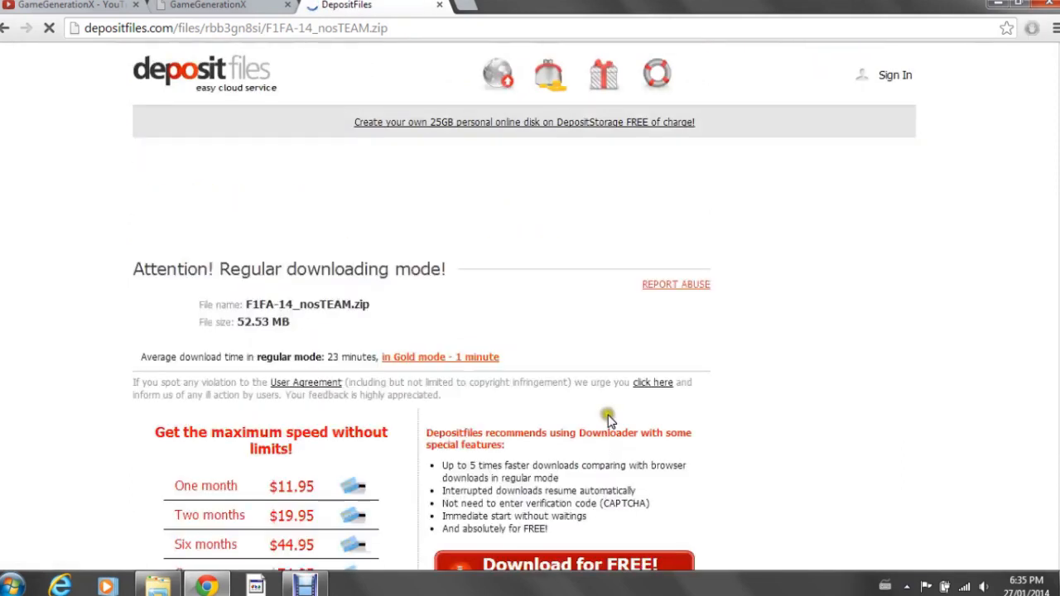
pyautogui.scroll(-3)
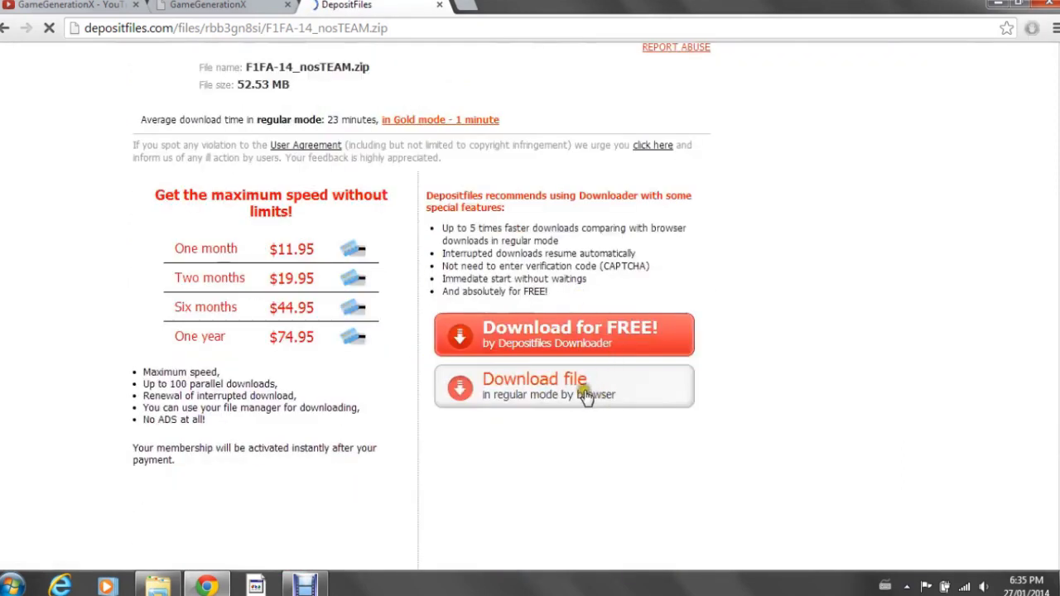
pyautogui.moveTo(628, 399)
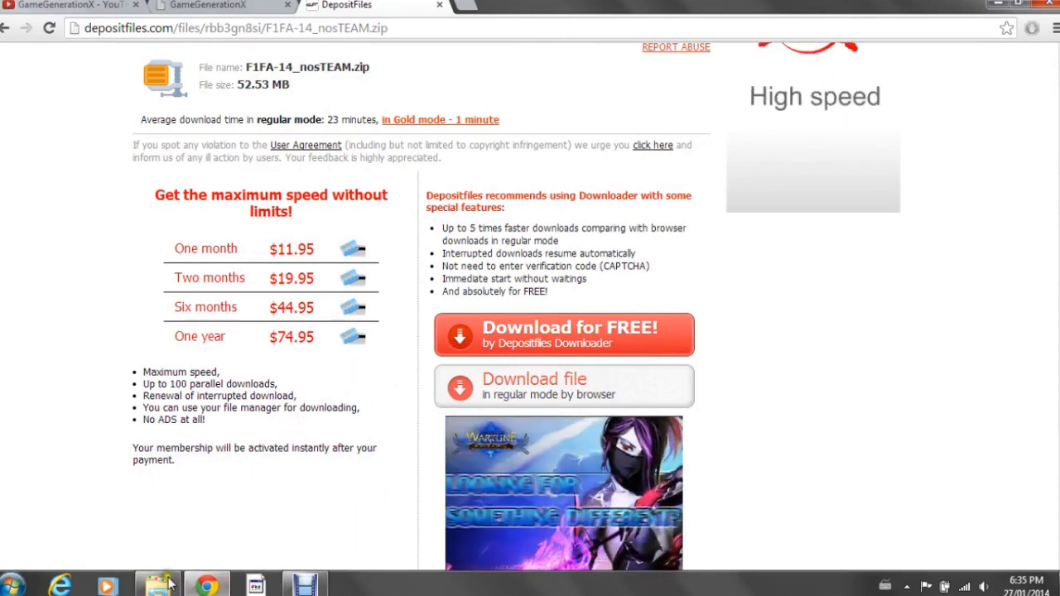
pyautogui.click(157, 583)
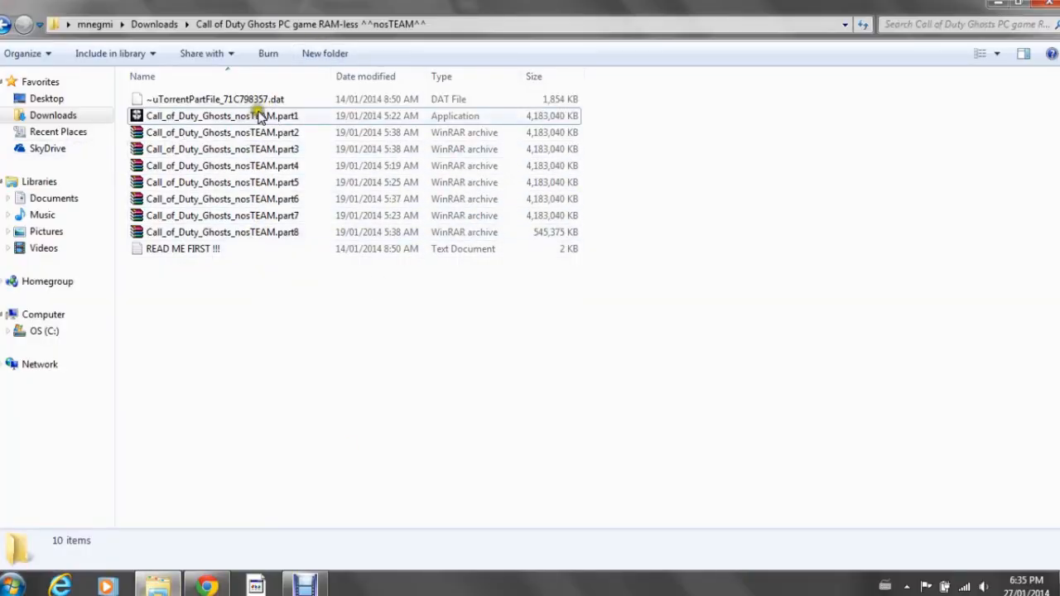
pyautogui.moveTo(405, 44)
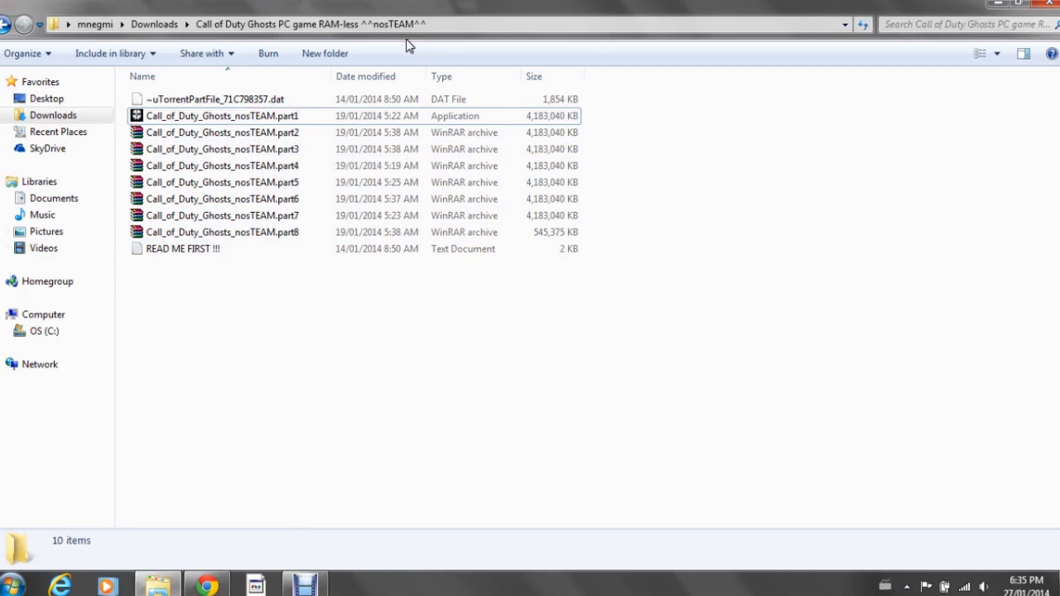
pyautogui.moveTo(311, 99)
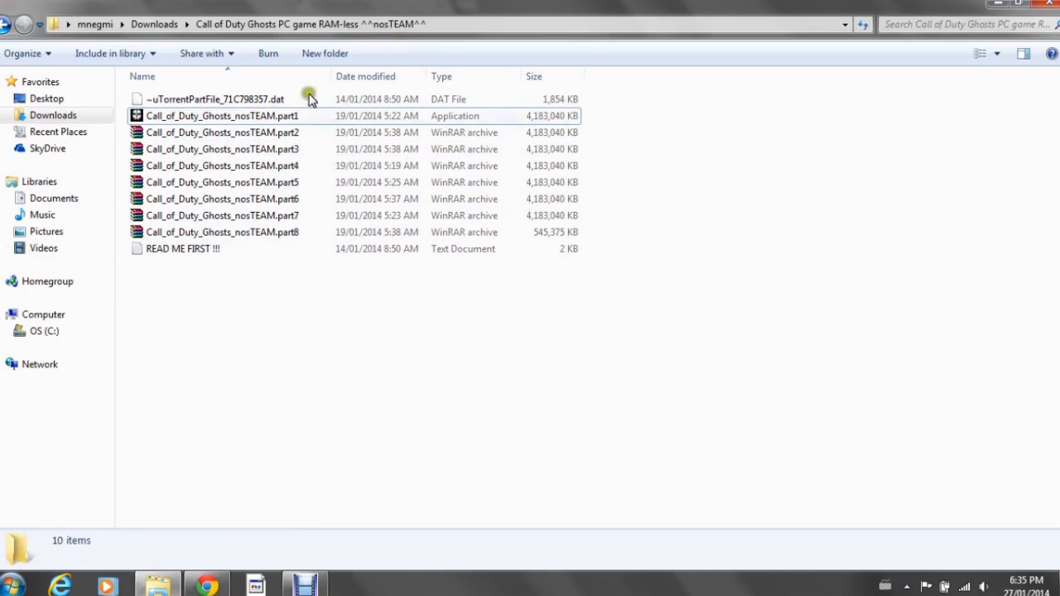
pyautogui.moveTo(224, 235)
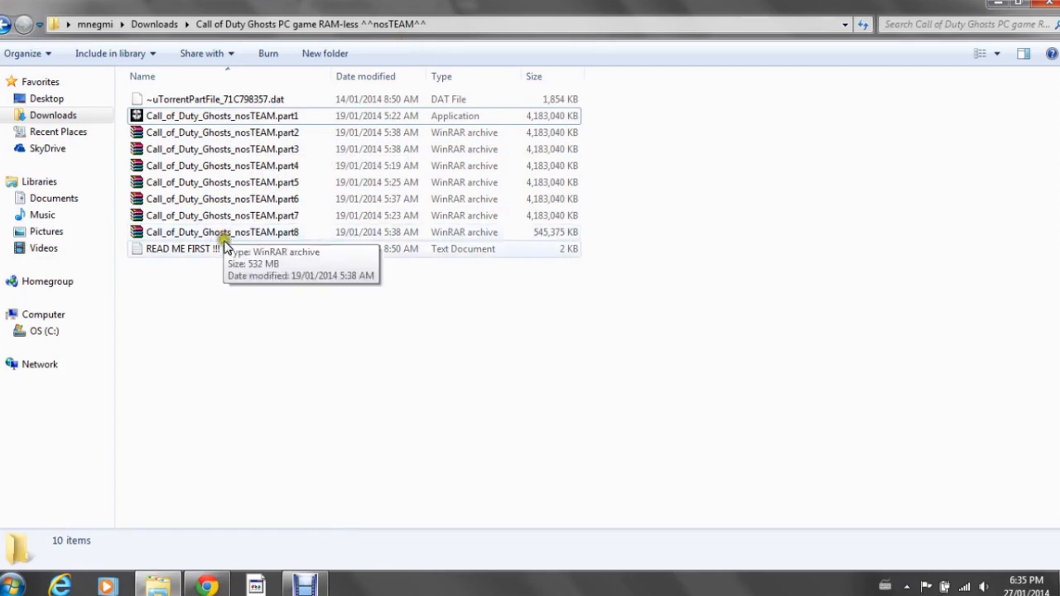
pyautogui.moveTo(261, 199)
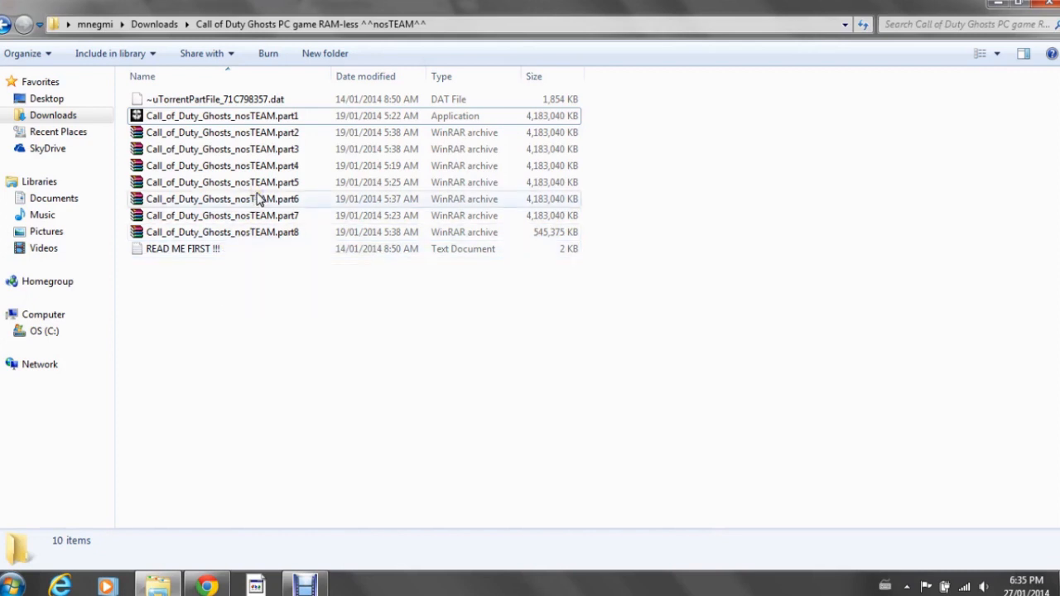
pyautogui.moveTo(259, 199)
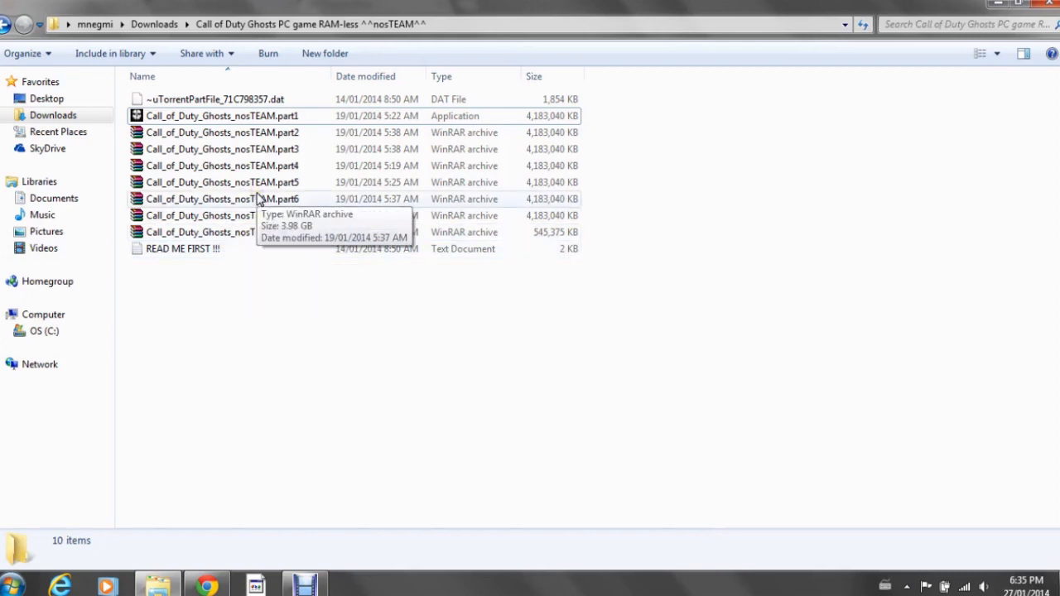
pyautogui.moveTo(301, 126)
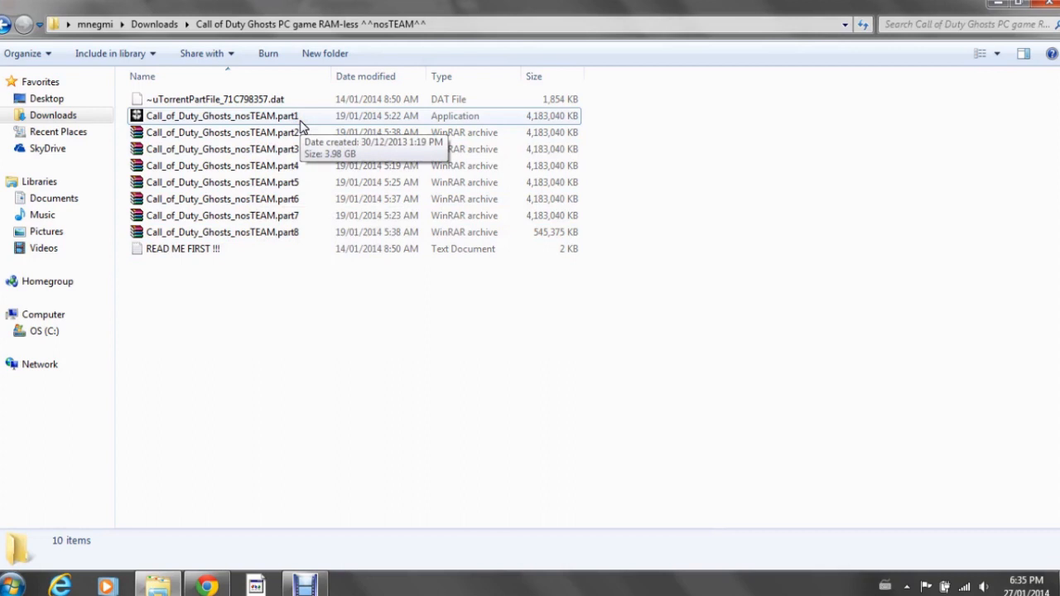
# Run Call_of_Duty_Ghosts_nosTEAM.part1 and extract it to C:\Program Files (x86)
pyautogui.doubleClick(222, 116)
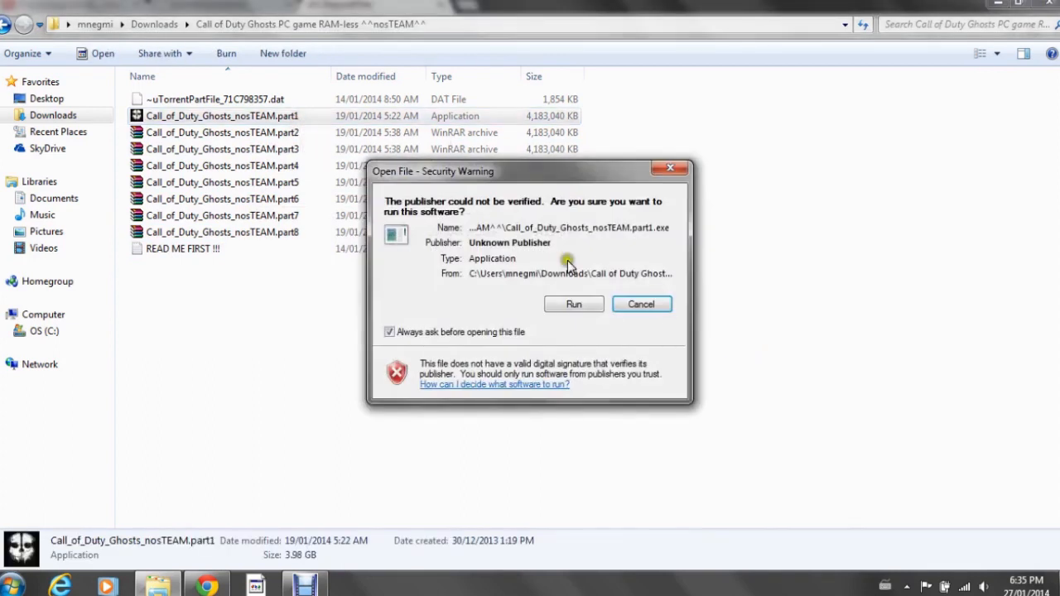
pyautogui.click(573, 304)
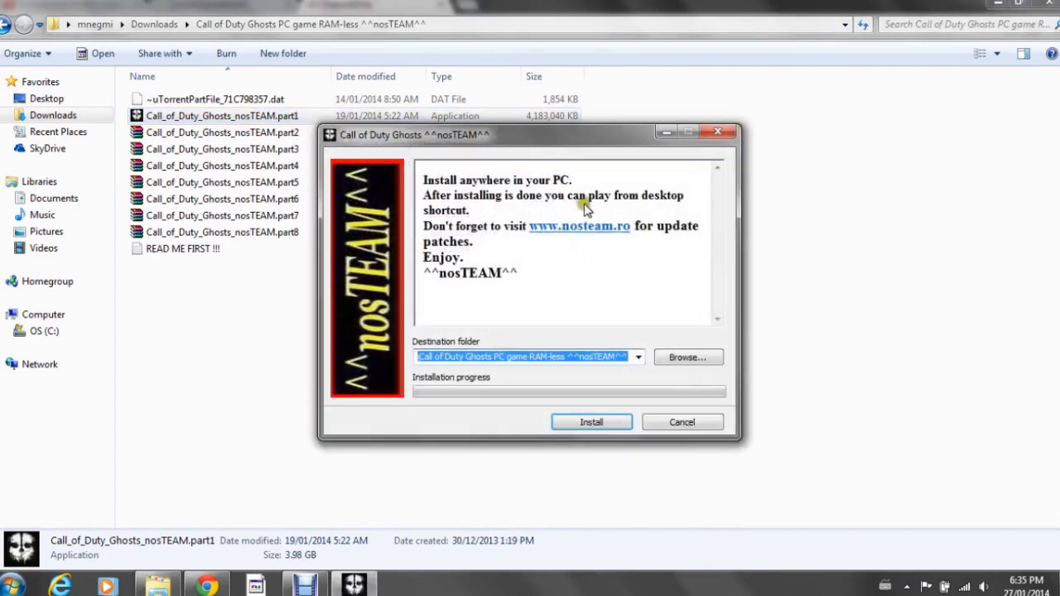
pyautogui.click(689, 358)
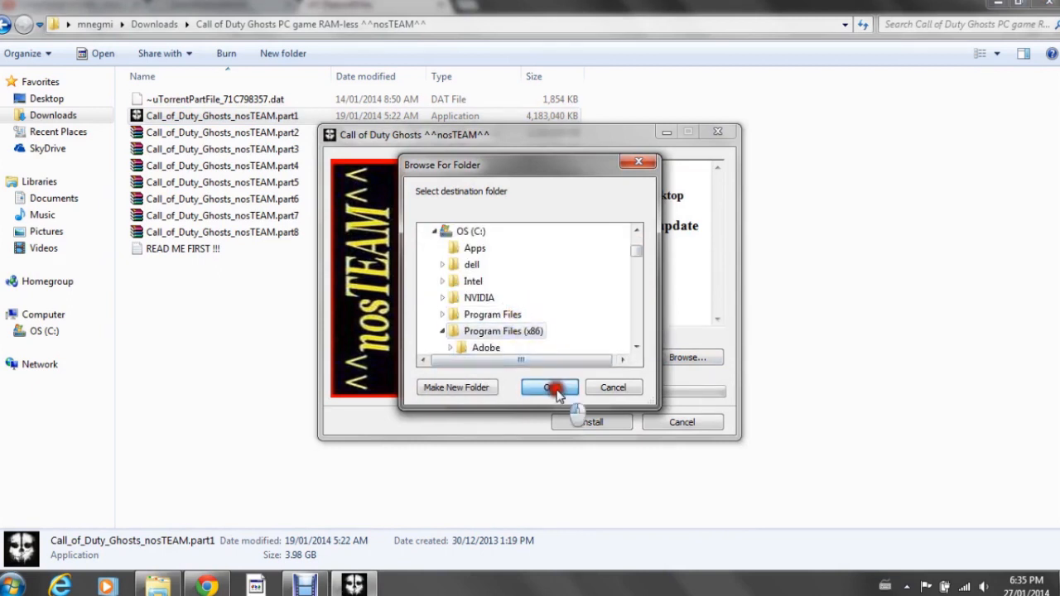
pyautogui.click(550, 387)
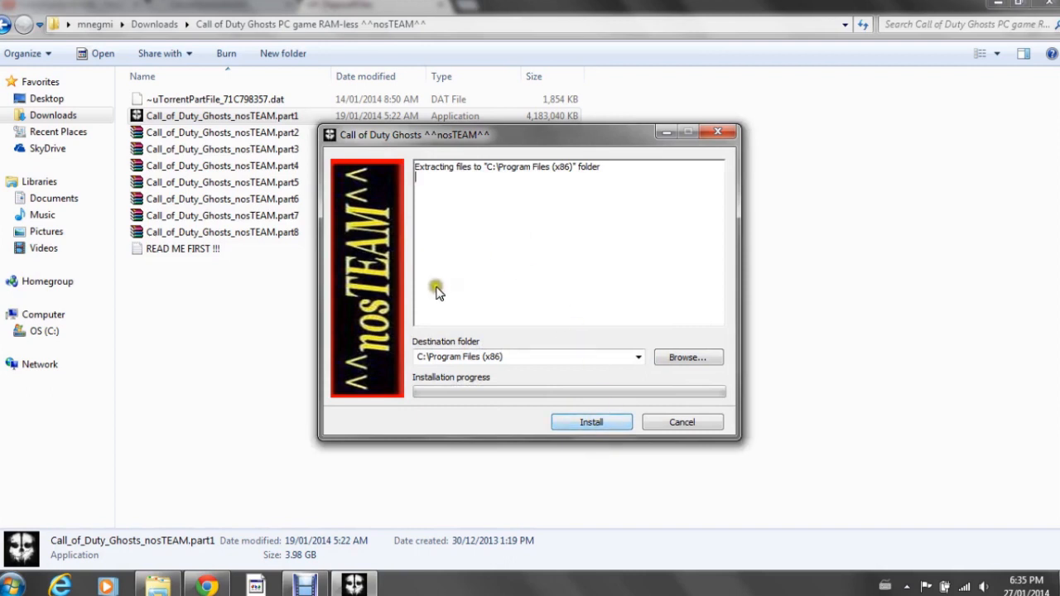
pyautogui.moveTo(396, 249)
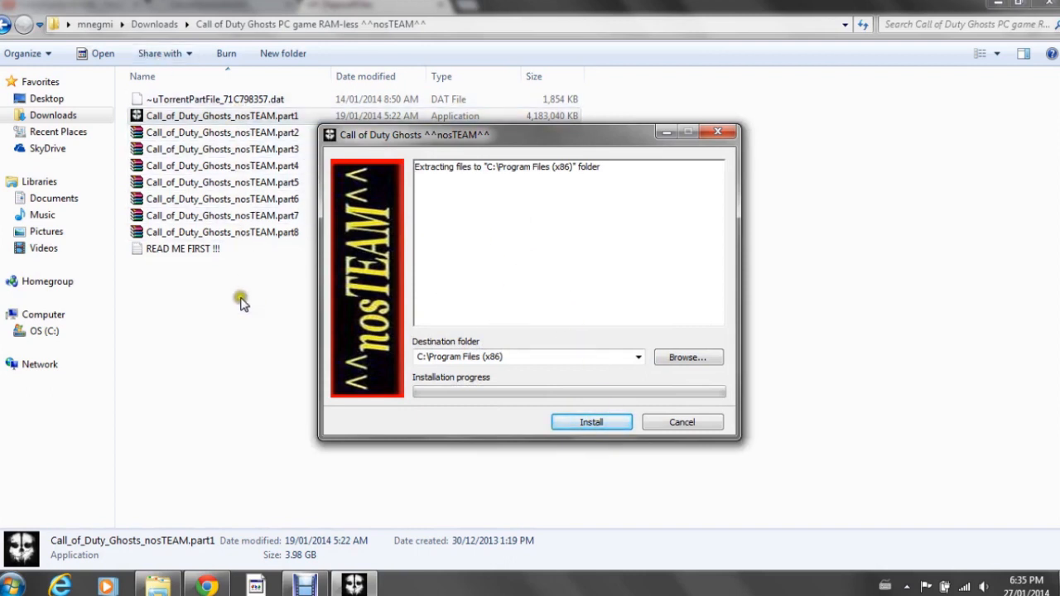
pyautogui.moveTo(284, 313)
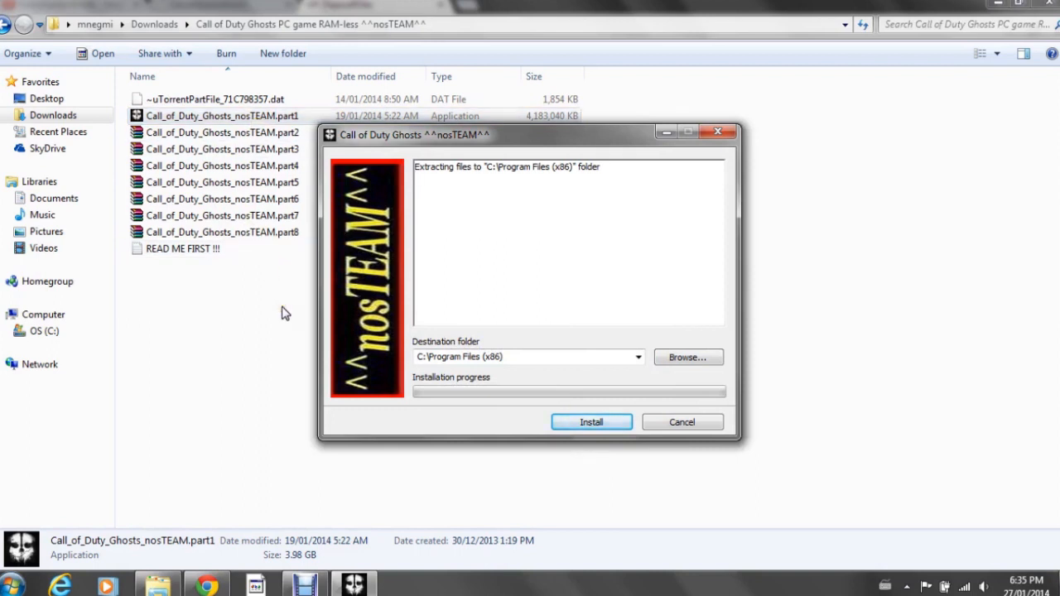
pyautogui.moveTo(245, 274)
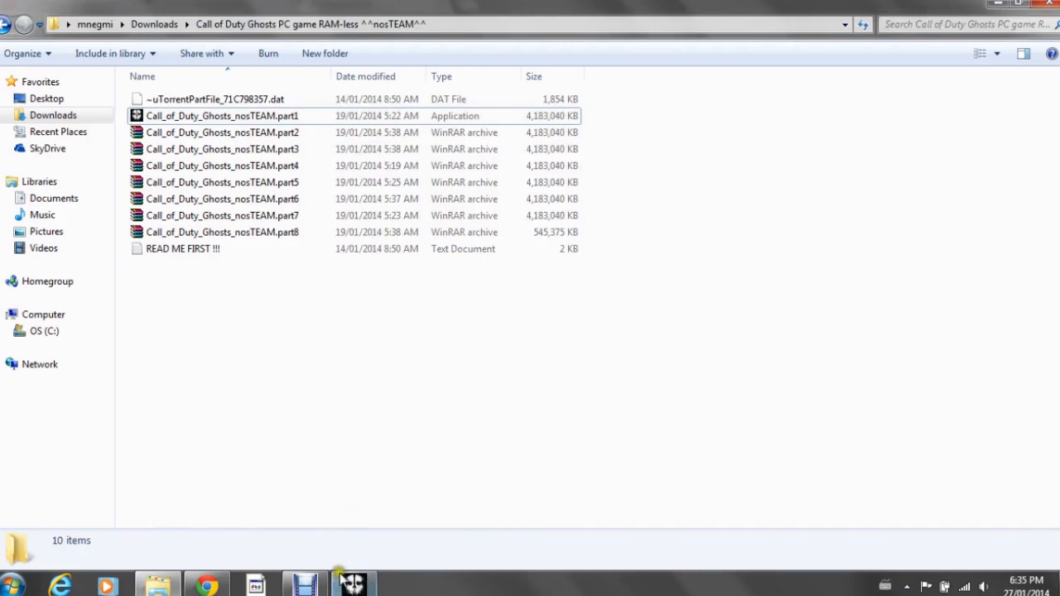
pyautogui.moveTo(351, 583)
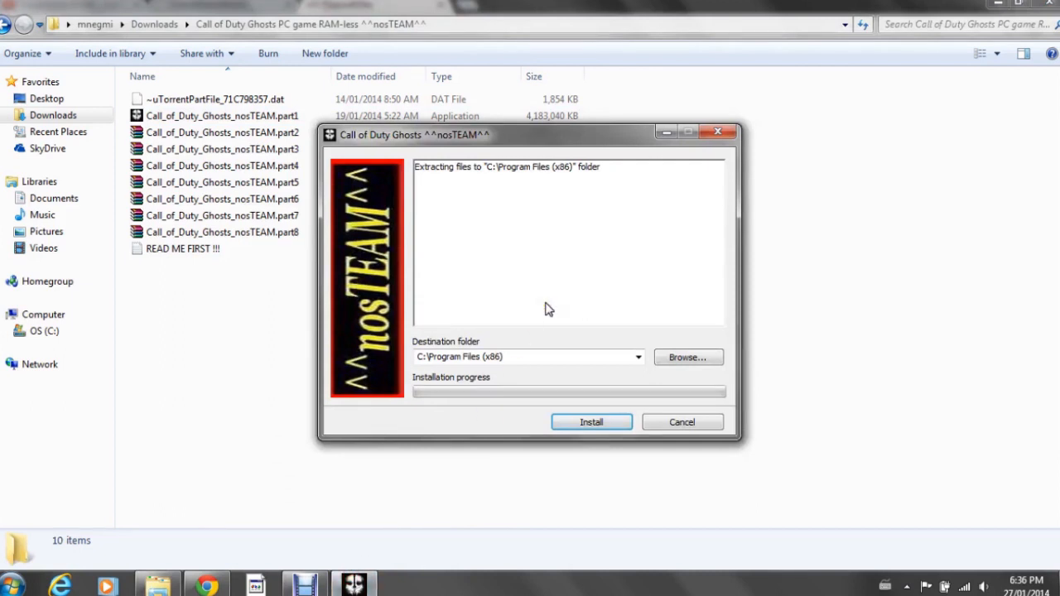
pyautogui.moveTo(274, 182)
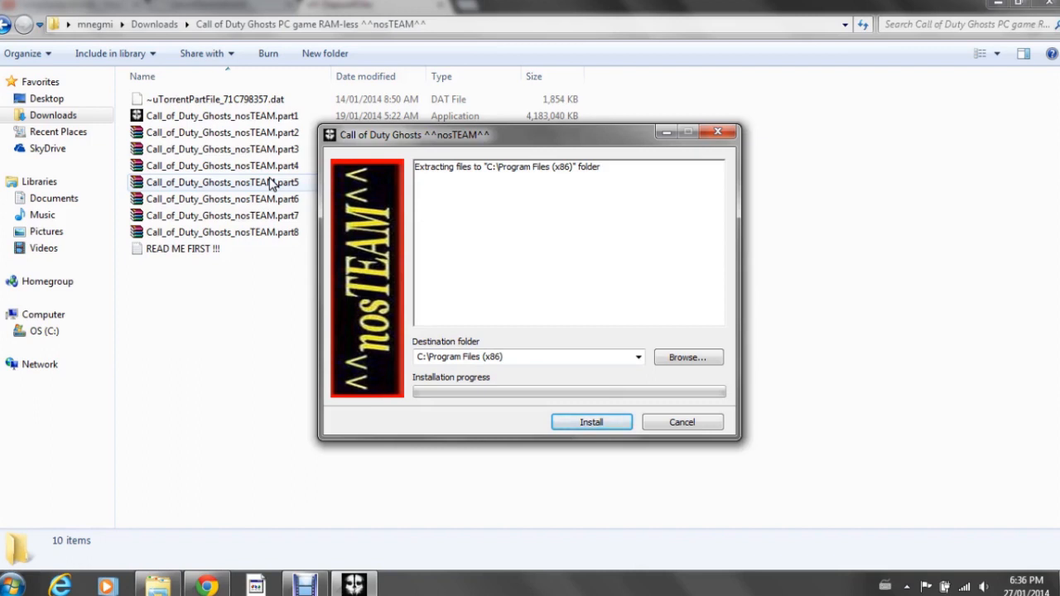
pyautogui.moveTo(536, 411)
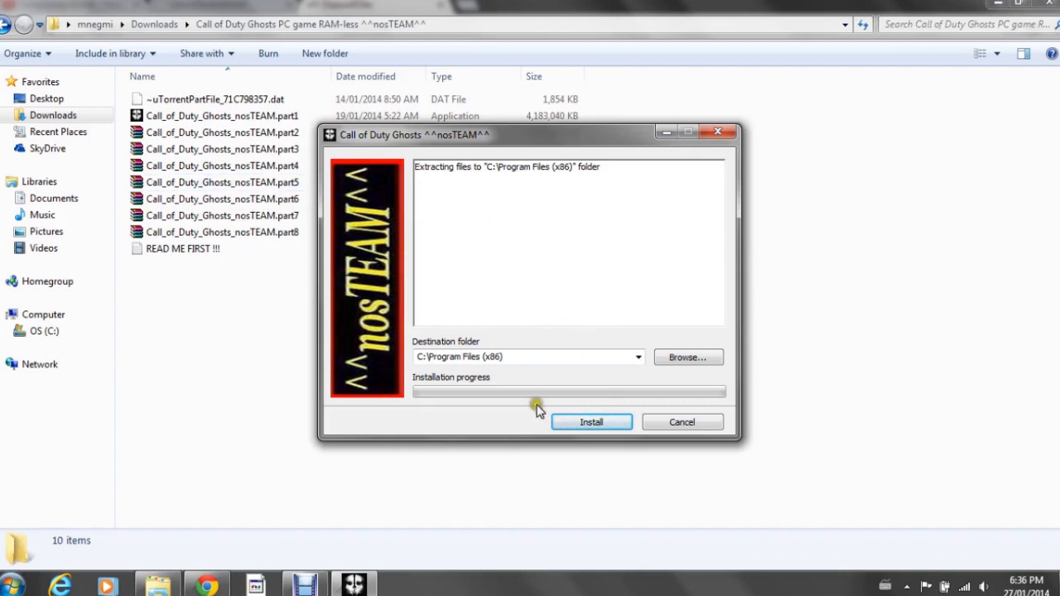
pyautogui.moveTo(494, 368)
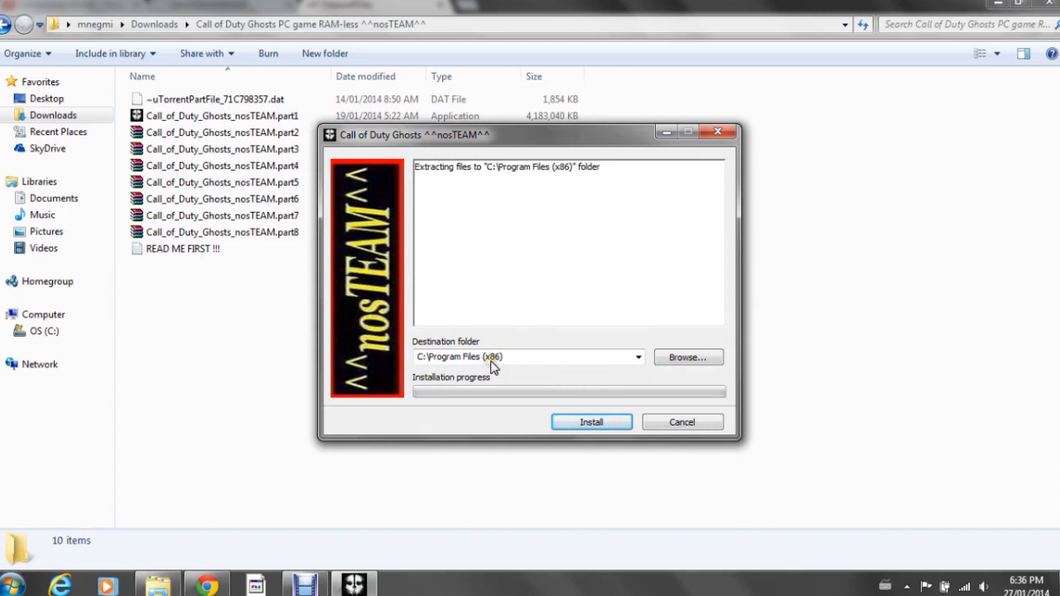
pyautogui.moveTo(315, 279)
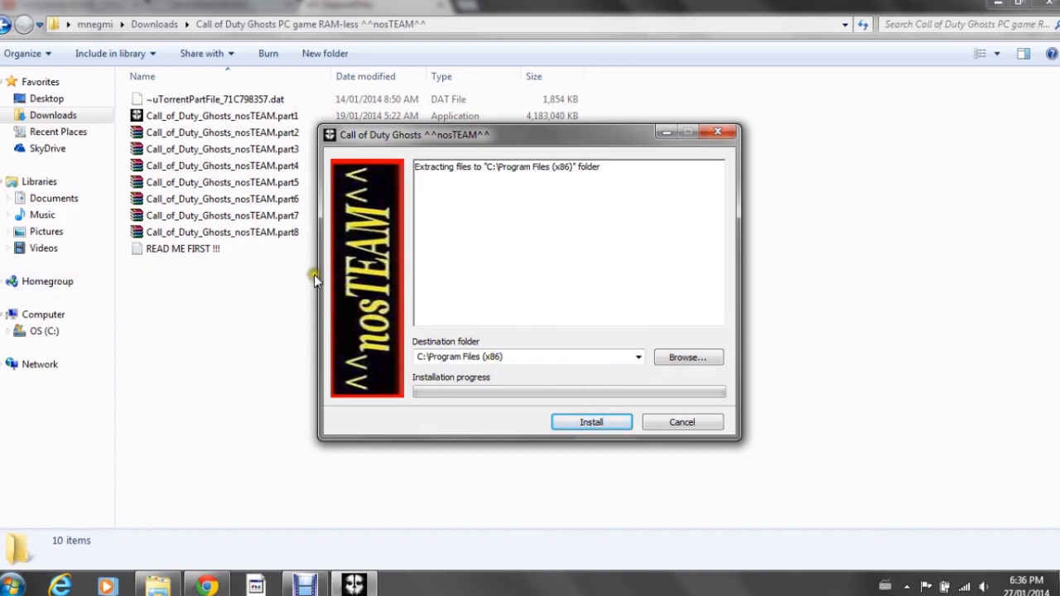
pyautogui.moveTo(266, 184)
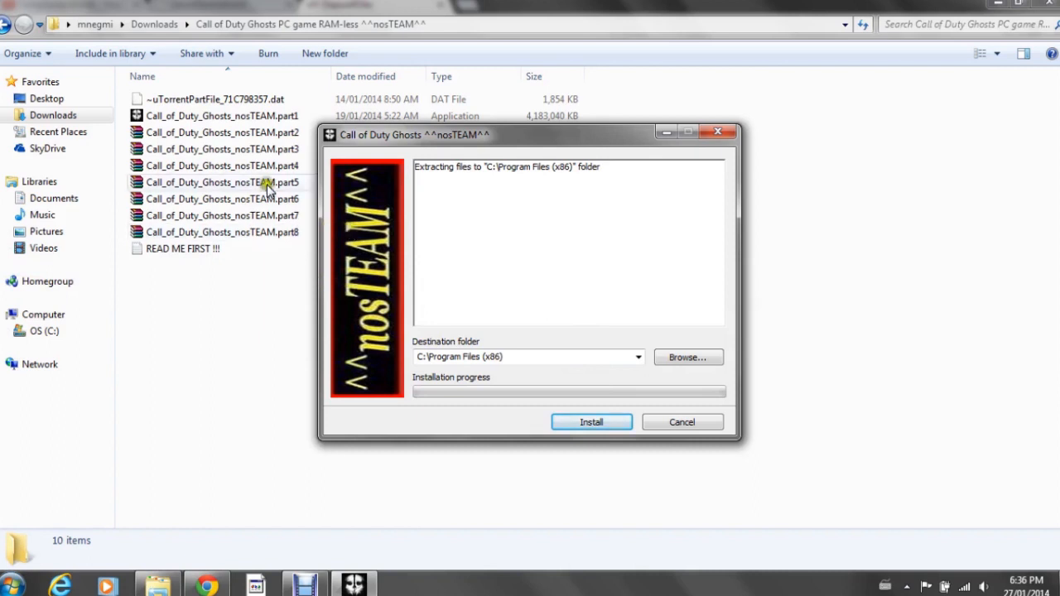
pyautogui.moveTo(257, 133)
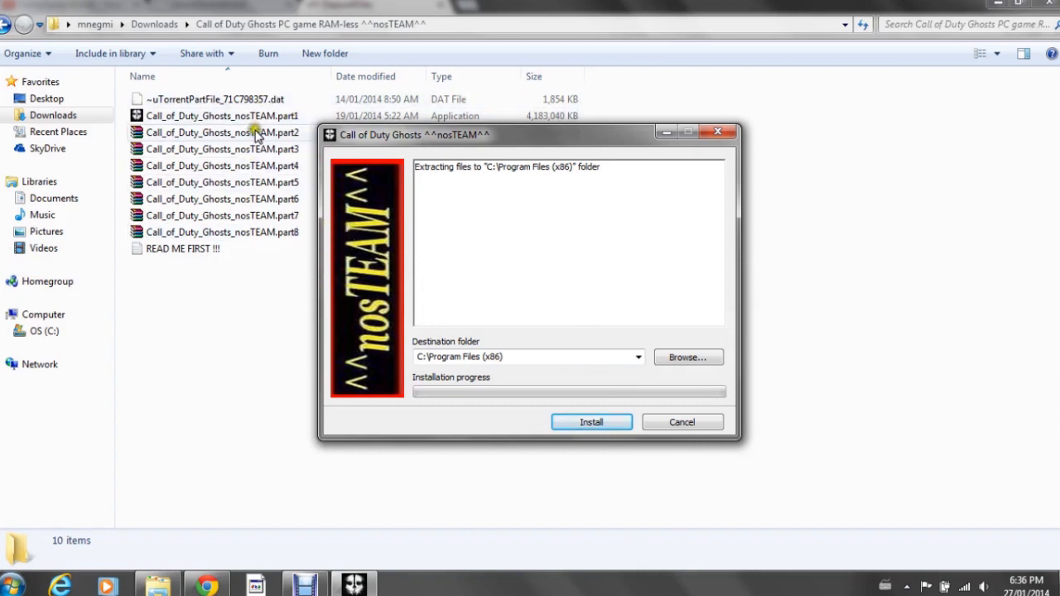
pyautogui.moveTo(251, 417)
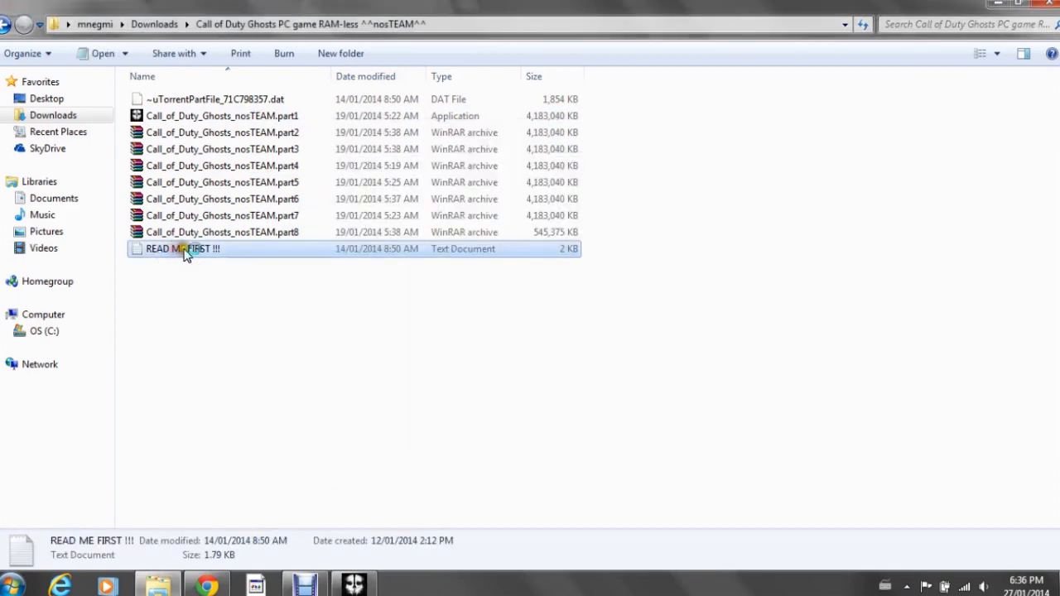
# Read the READ ME FIRST !!! PC system requirements in Notepad, then close it
pyautogui.doubleClick(183, 249)
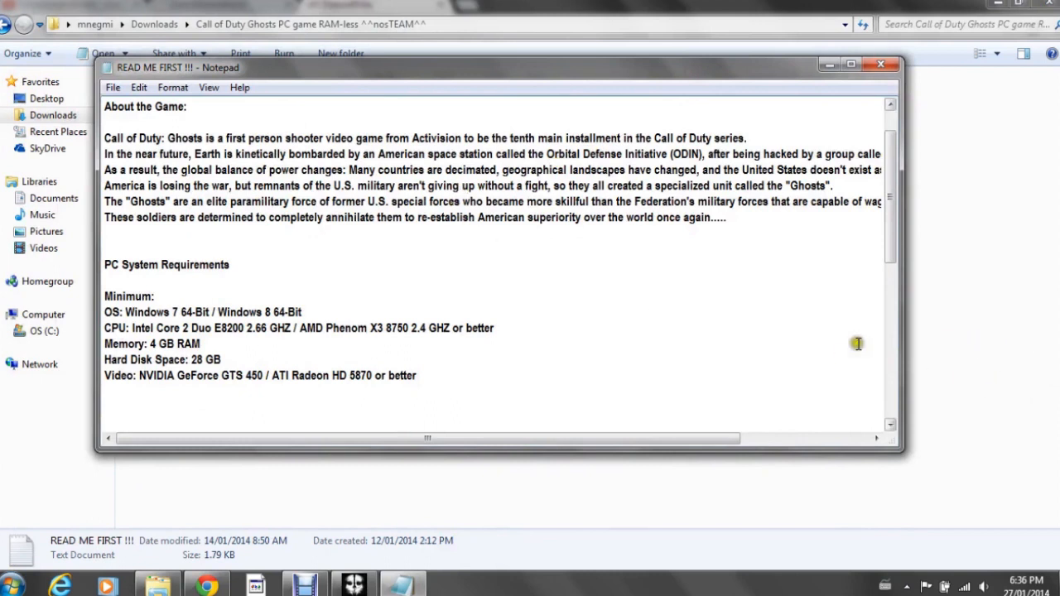
pyautogui.moveTo(206, 342)
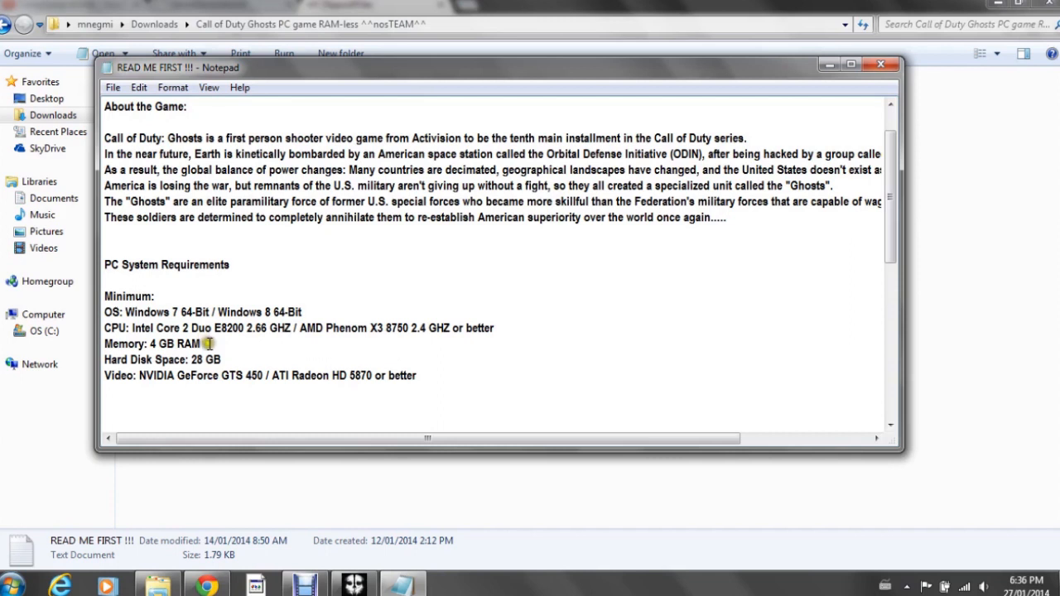
pyautogui.moveTo(235, 357)
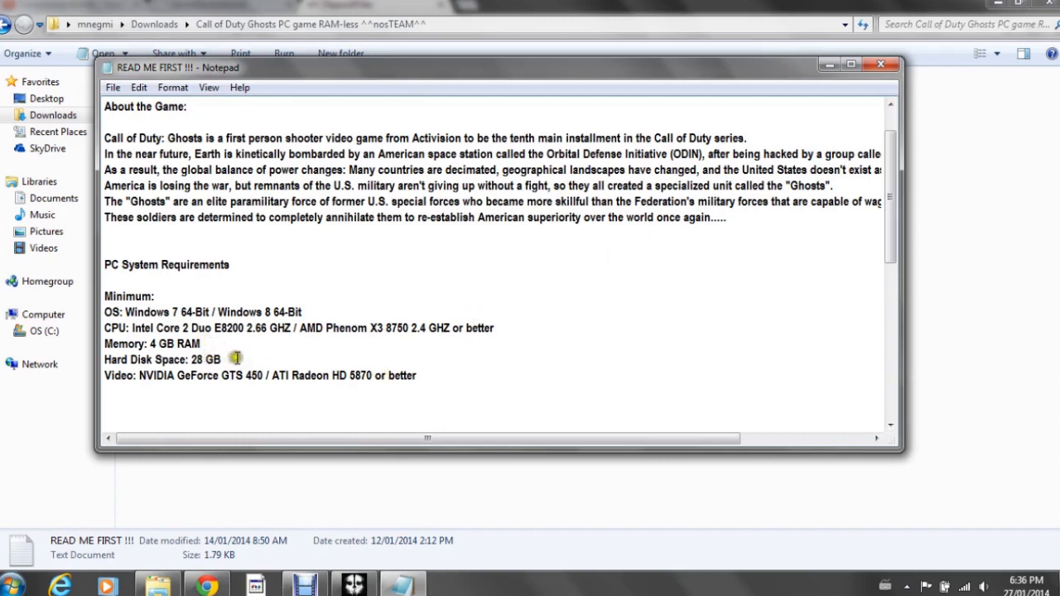
pyautogui.moveTo(699, 229)
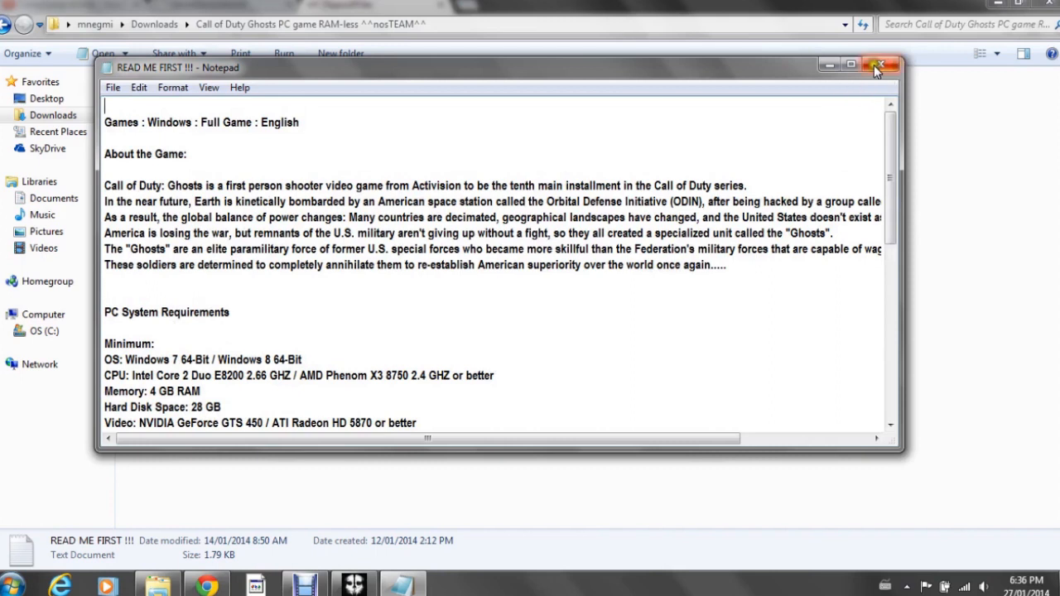
pyautogui.moveTo(397, 371)
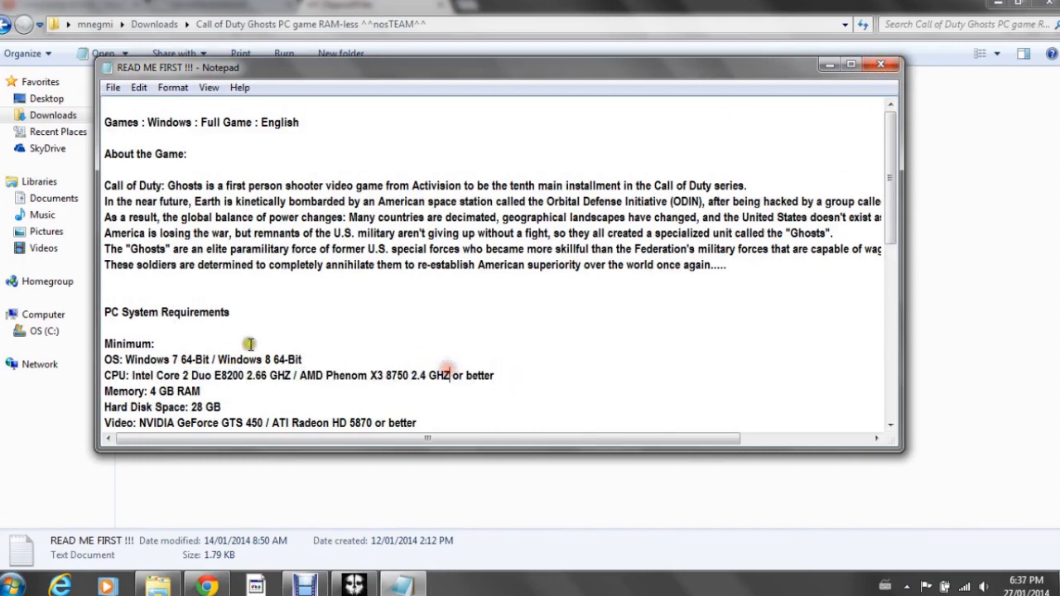
pyautogui.click(881, 63)
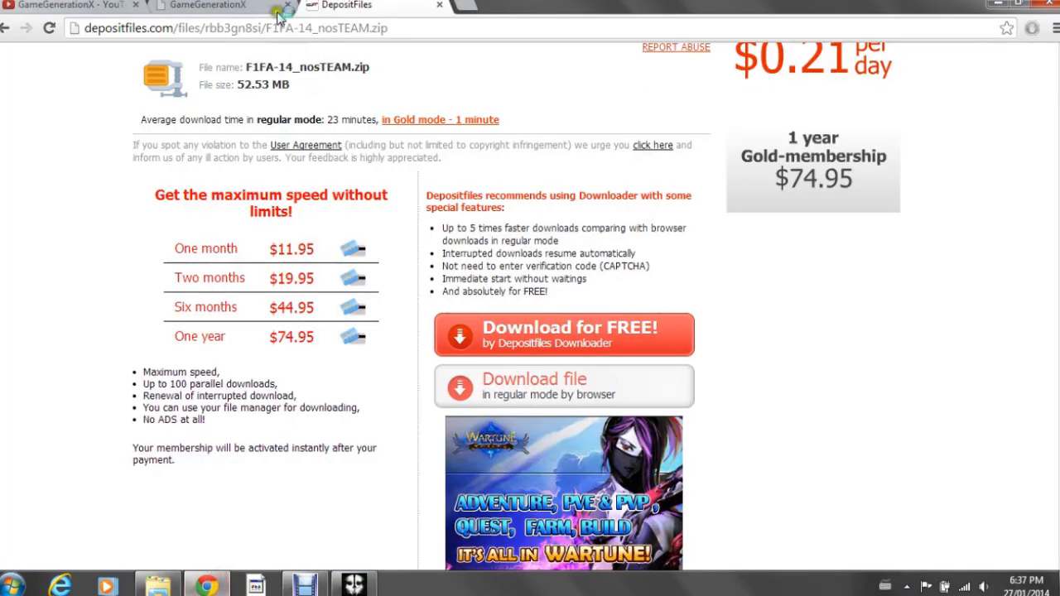
# Return to the GameGenerationX videos tab and scroll through its game videos and list back to the header
pyautogui.click(207, 5)
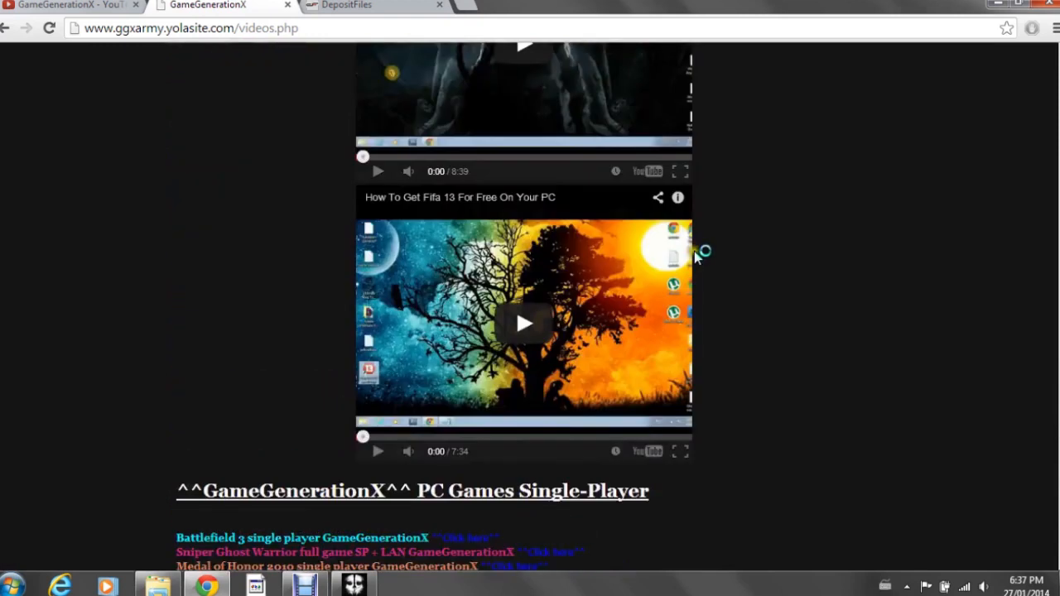
pyautogui.scroll(3)
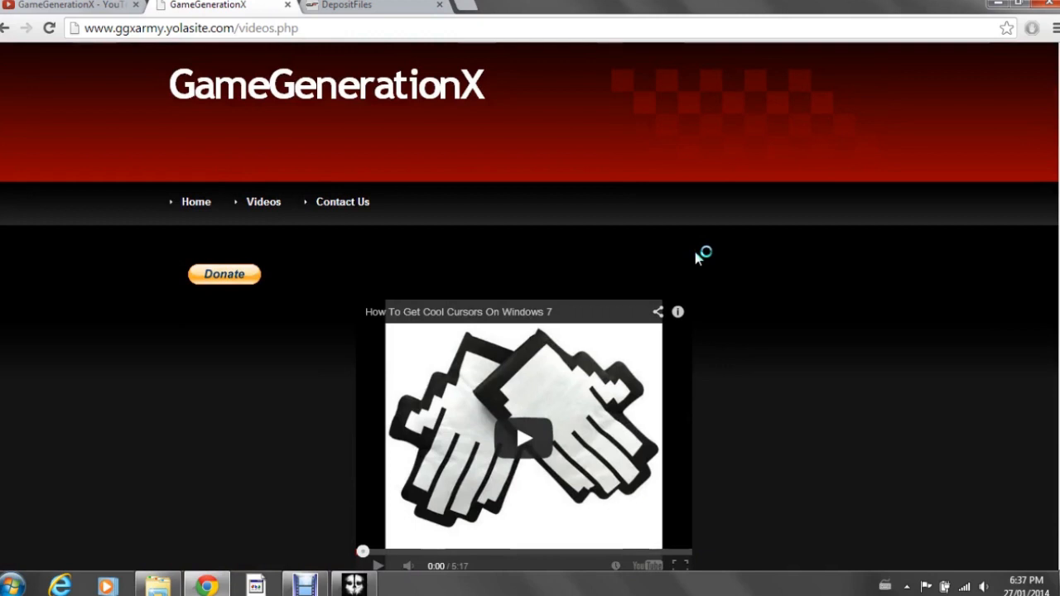
pyautogui.scroll(-3)
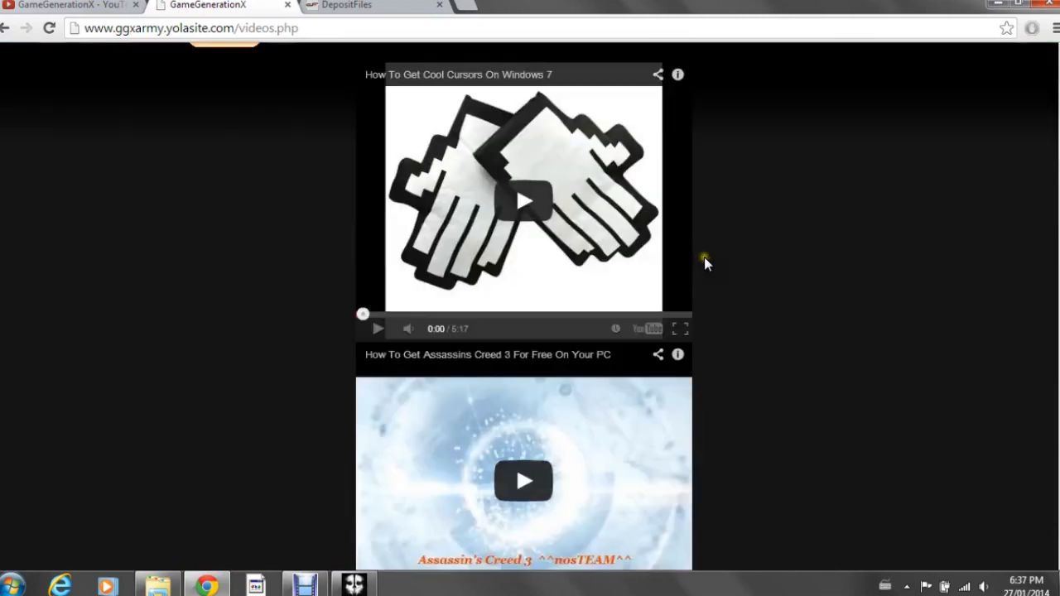
pyautogui.scroll(-3)
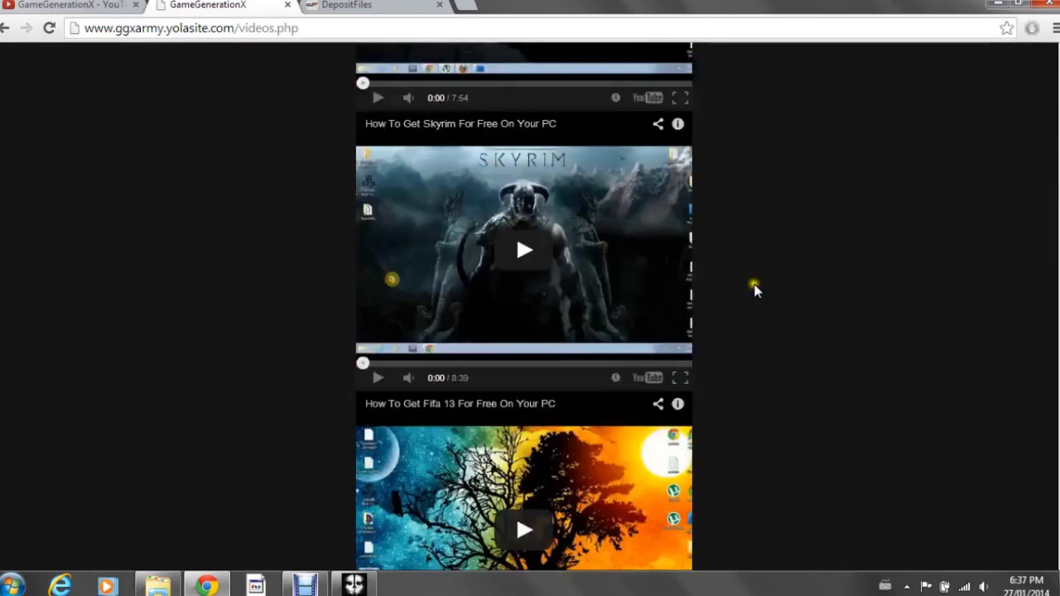
pyautogui.scroll(-3)
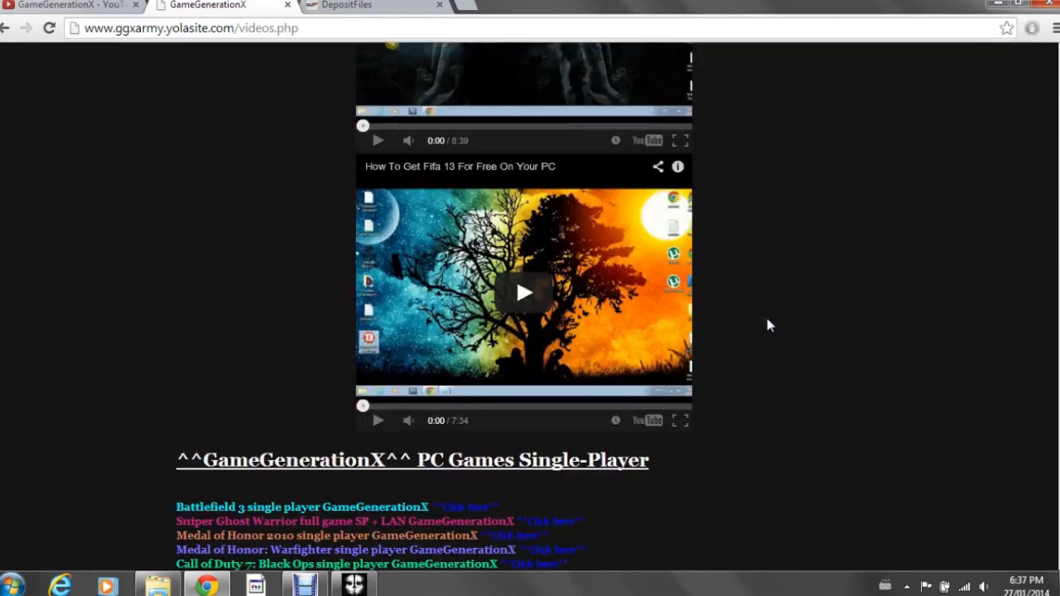
pyautogui.scroll(3)
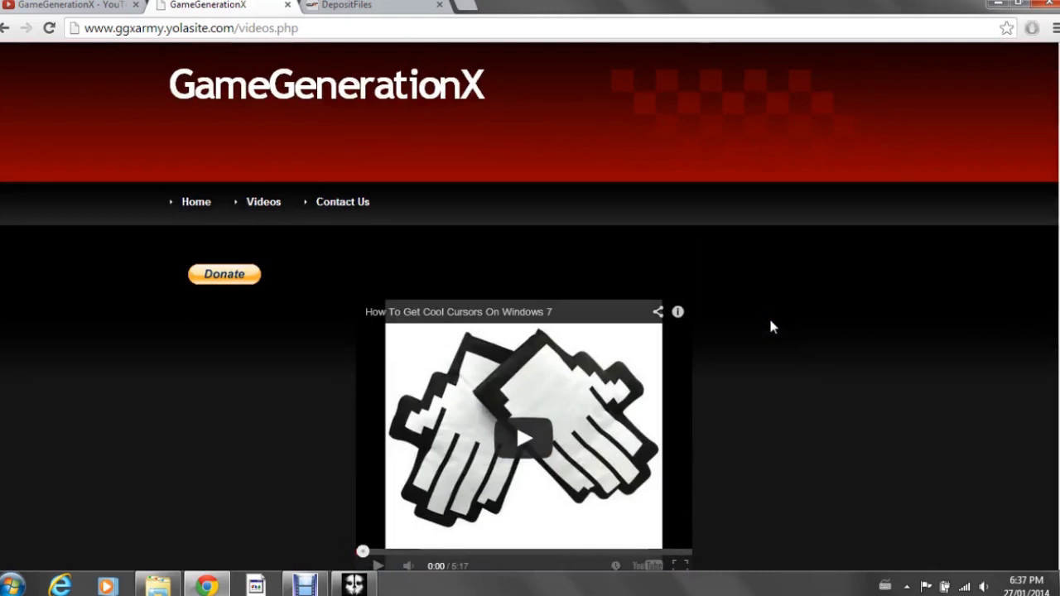
pyautogui.scroll(-3)
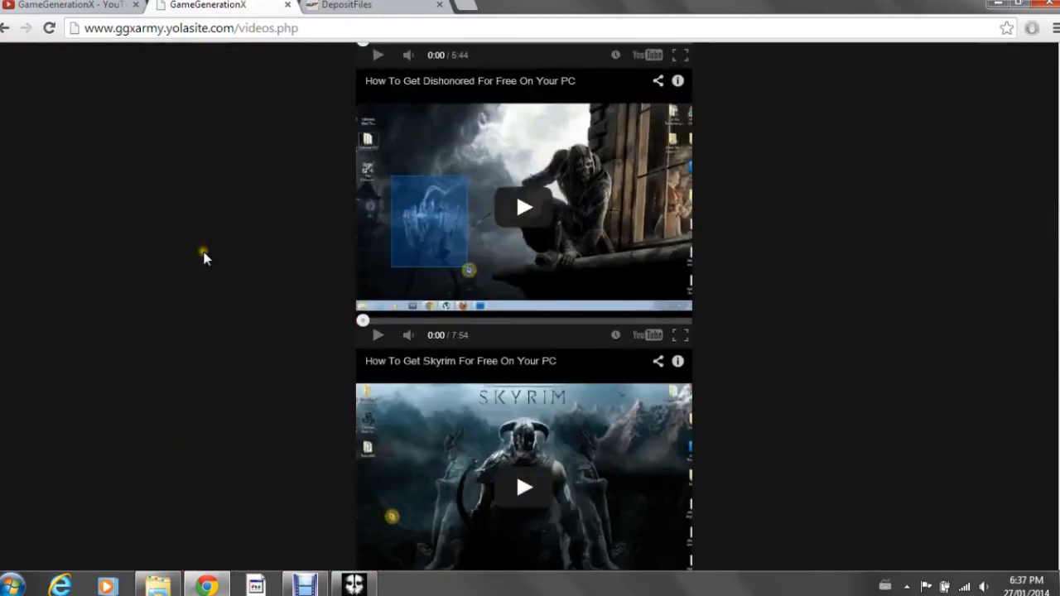
pyautogui.scroll(3)
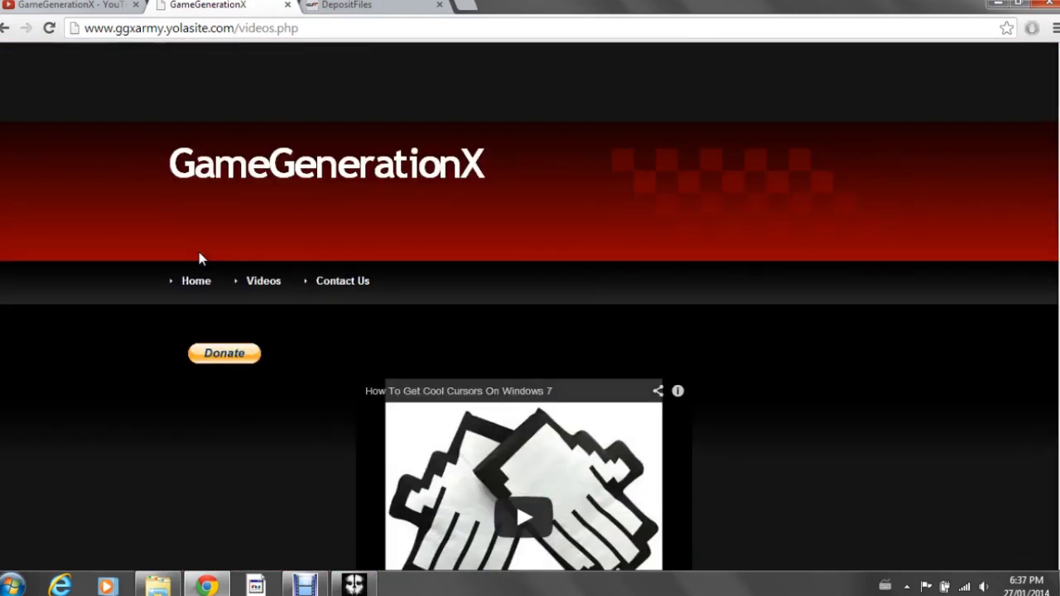
pyautogui.scroll(-3)
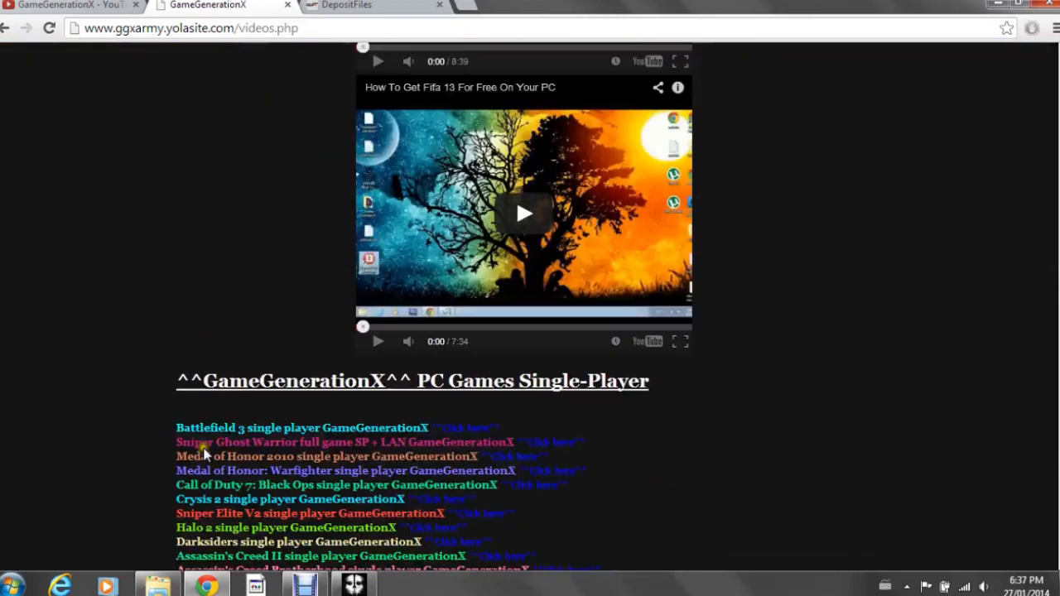
pyautogui.scroll(-3)
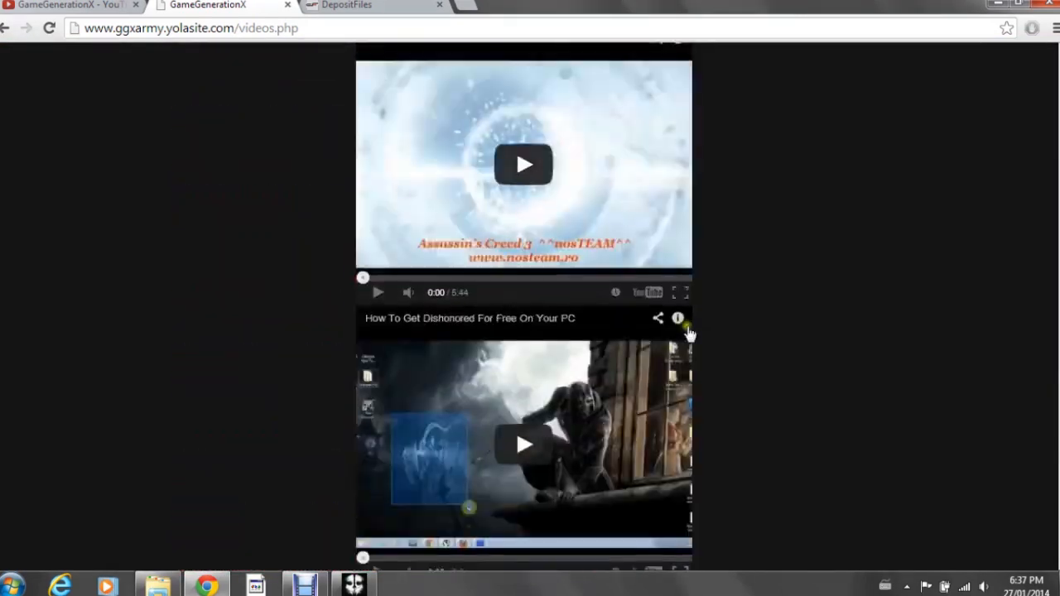
pyautogui.scroll(3)
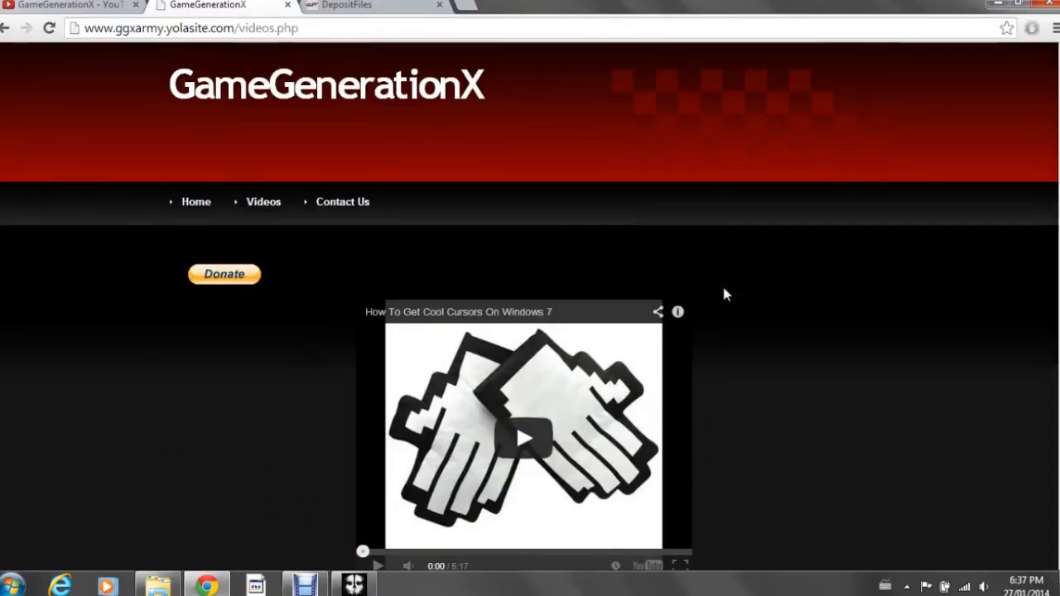